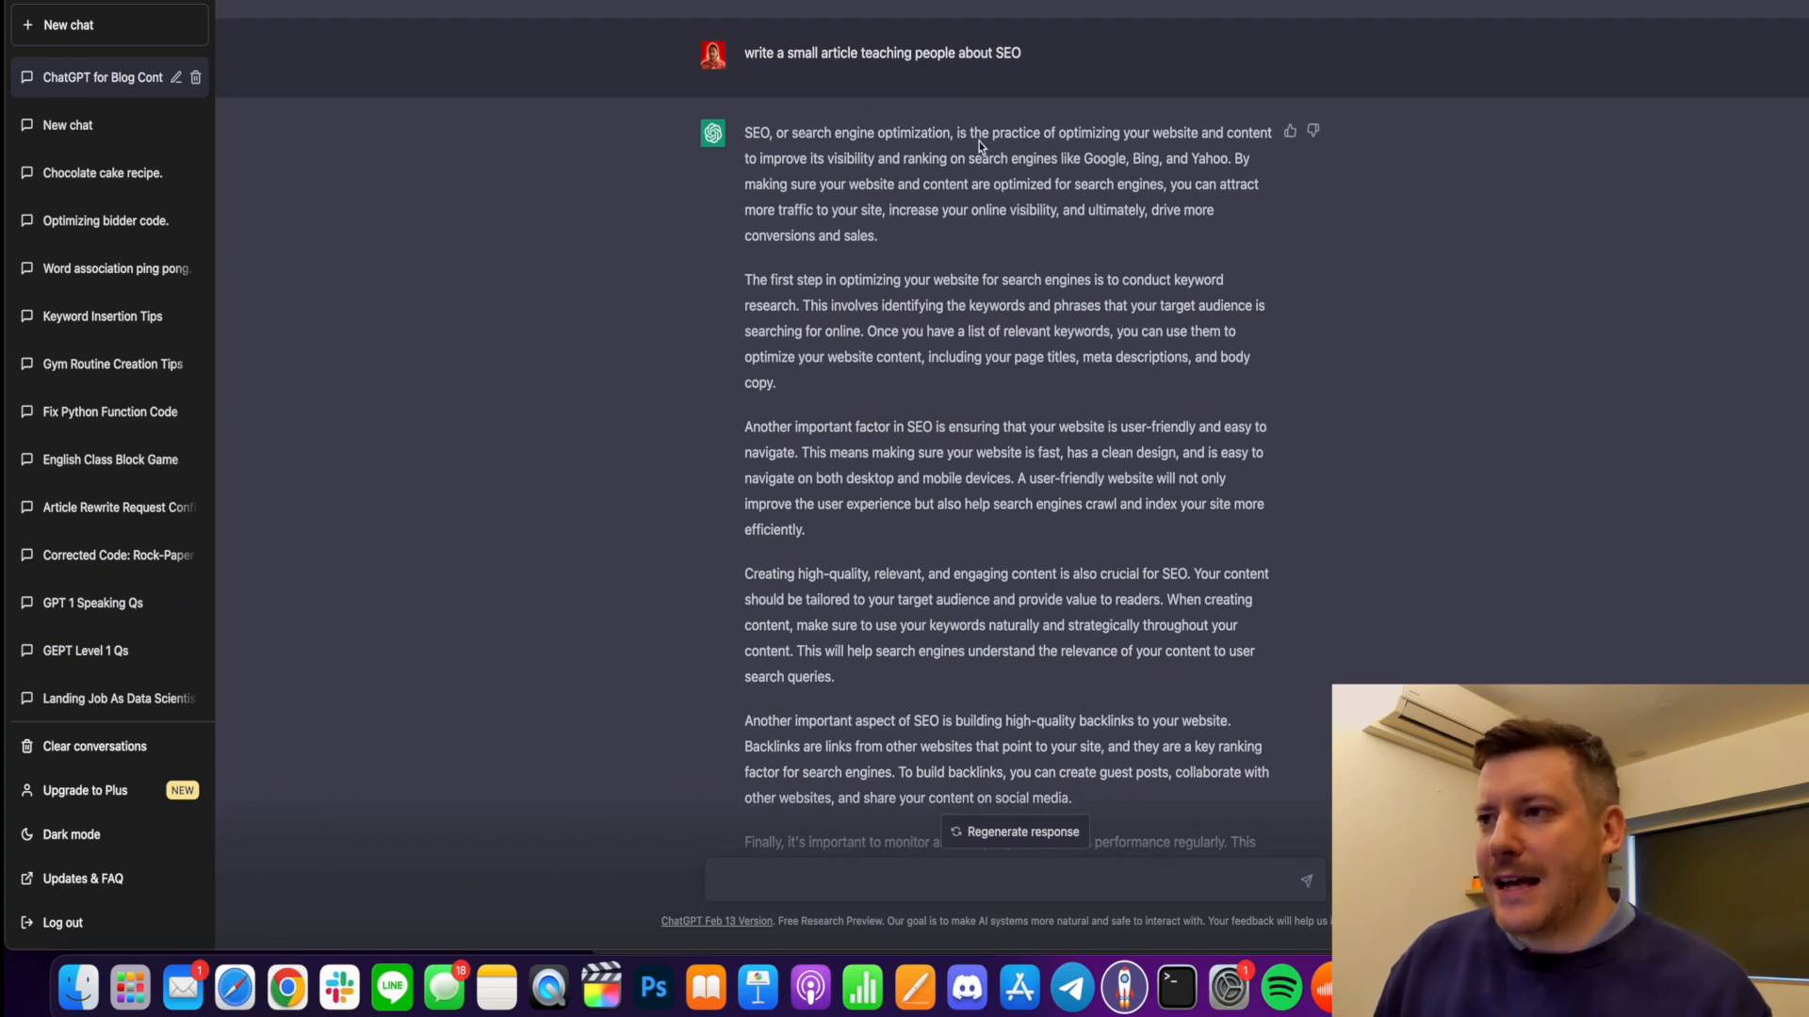
Run the AI content check on the pasted ChatGPT SEO article, scoring 36% human.
{"action": "scroll", "scroll_direction": "down", "scroll_amount": 3}
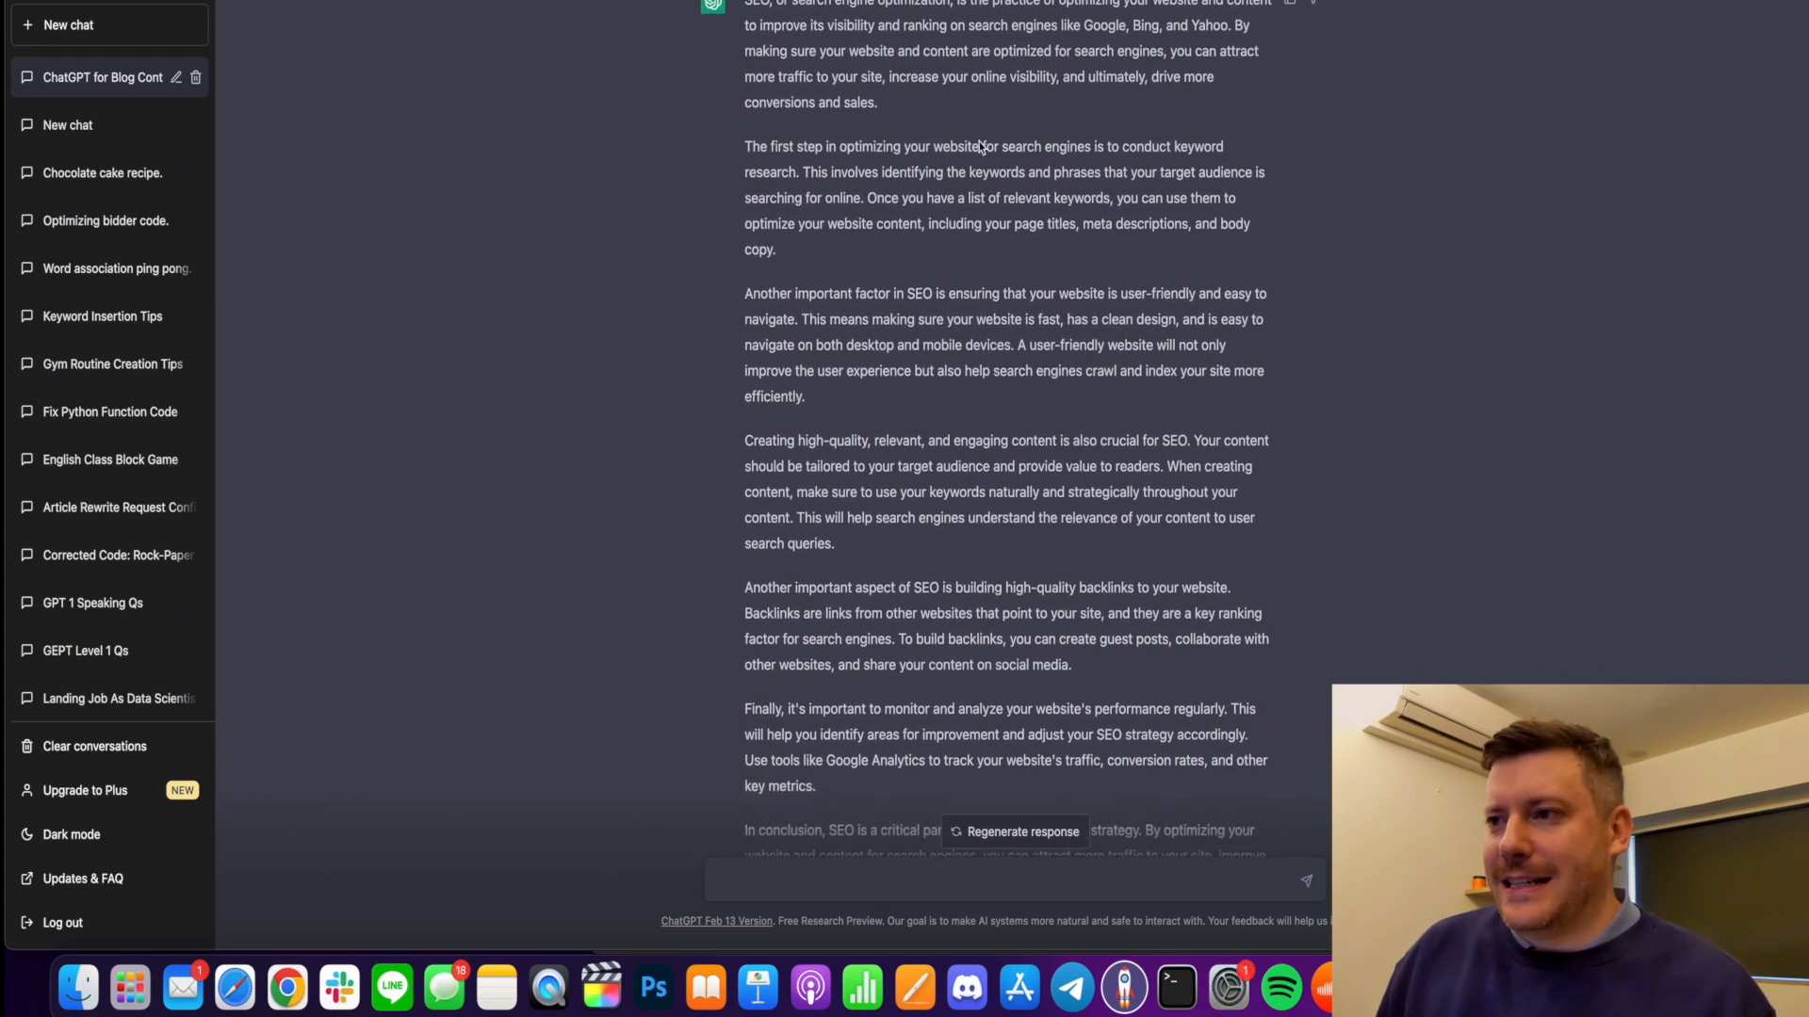
{"action": "scroll", "scroll_direction": "down", "scroll_amount": 3}
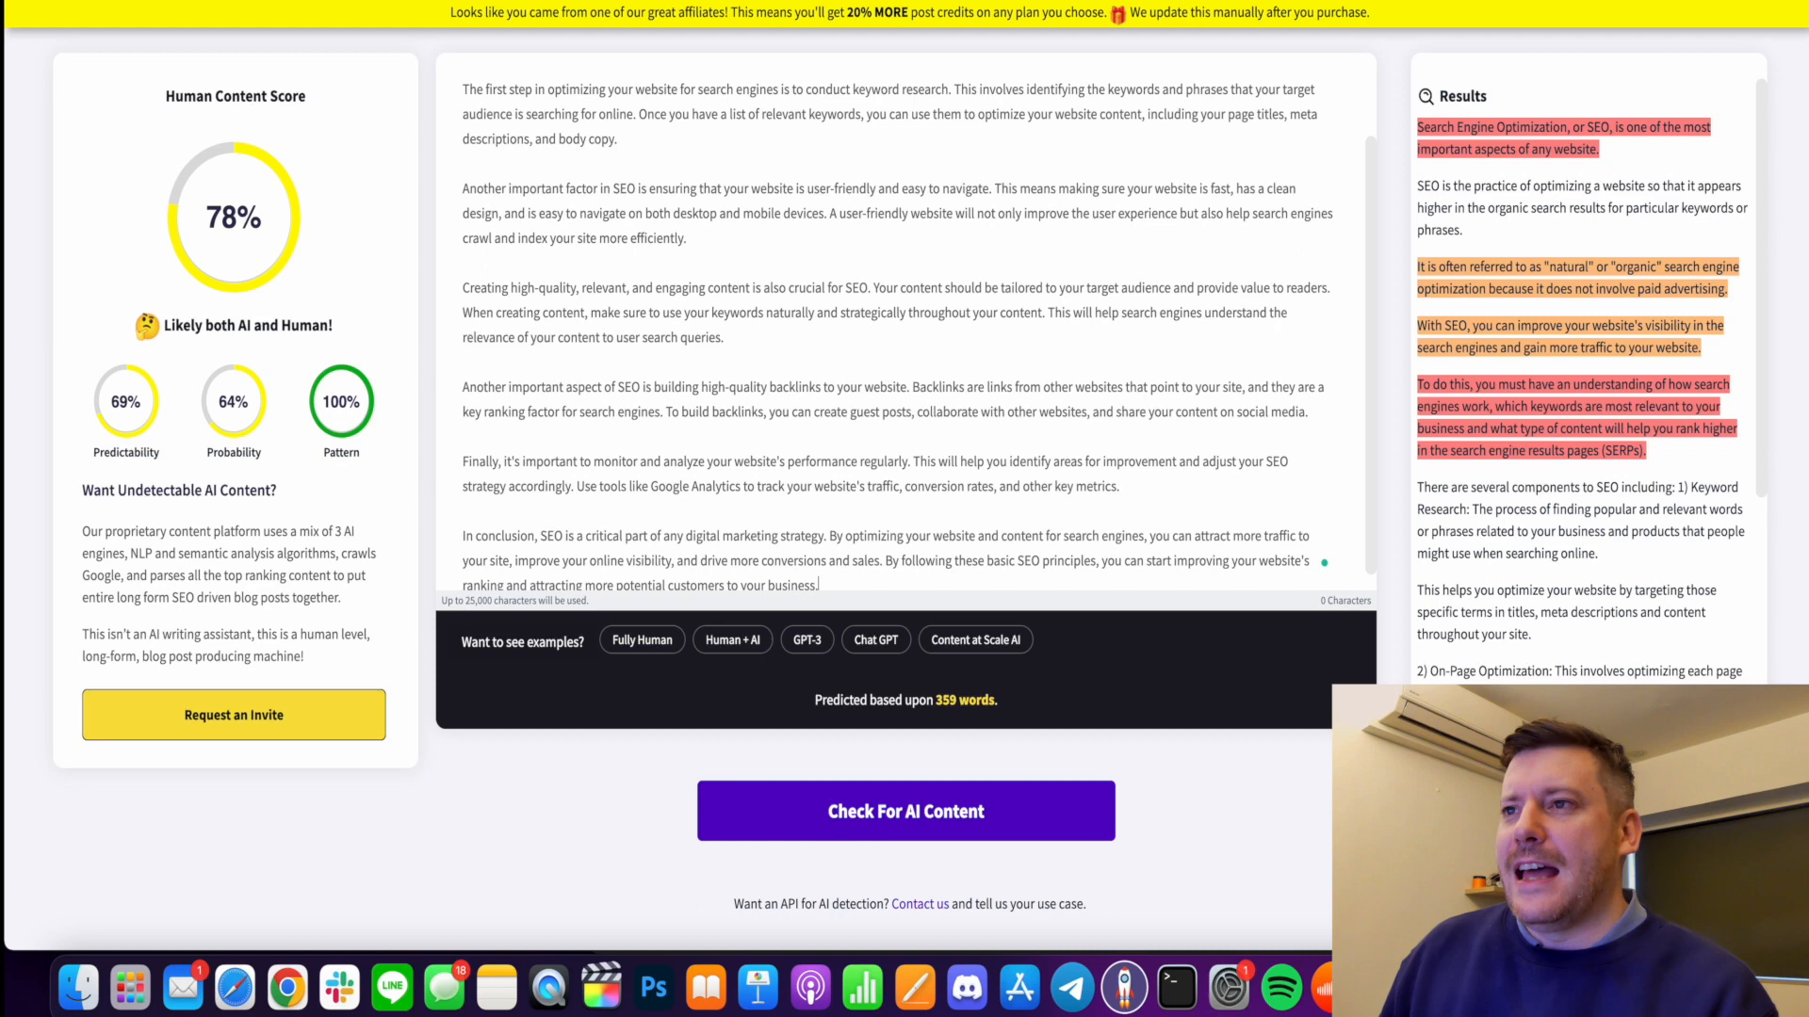
{"action": "left_click", "coordinate": [905, 814]}
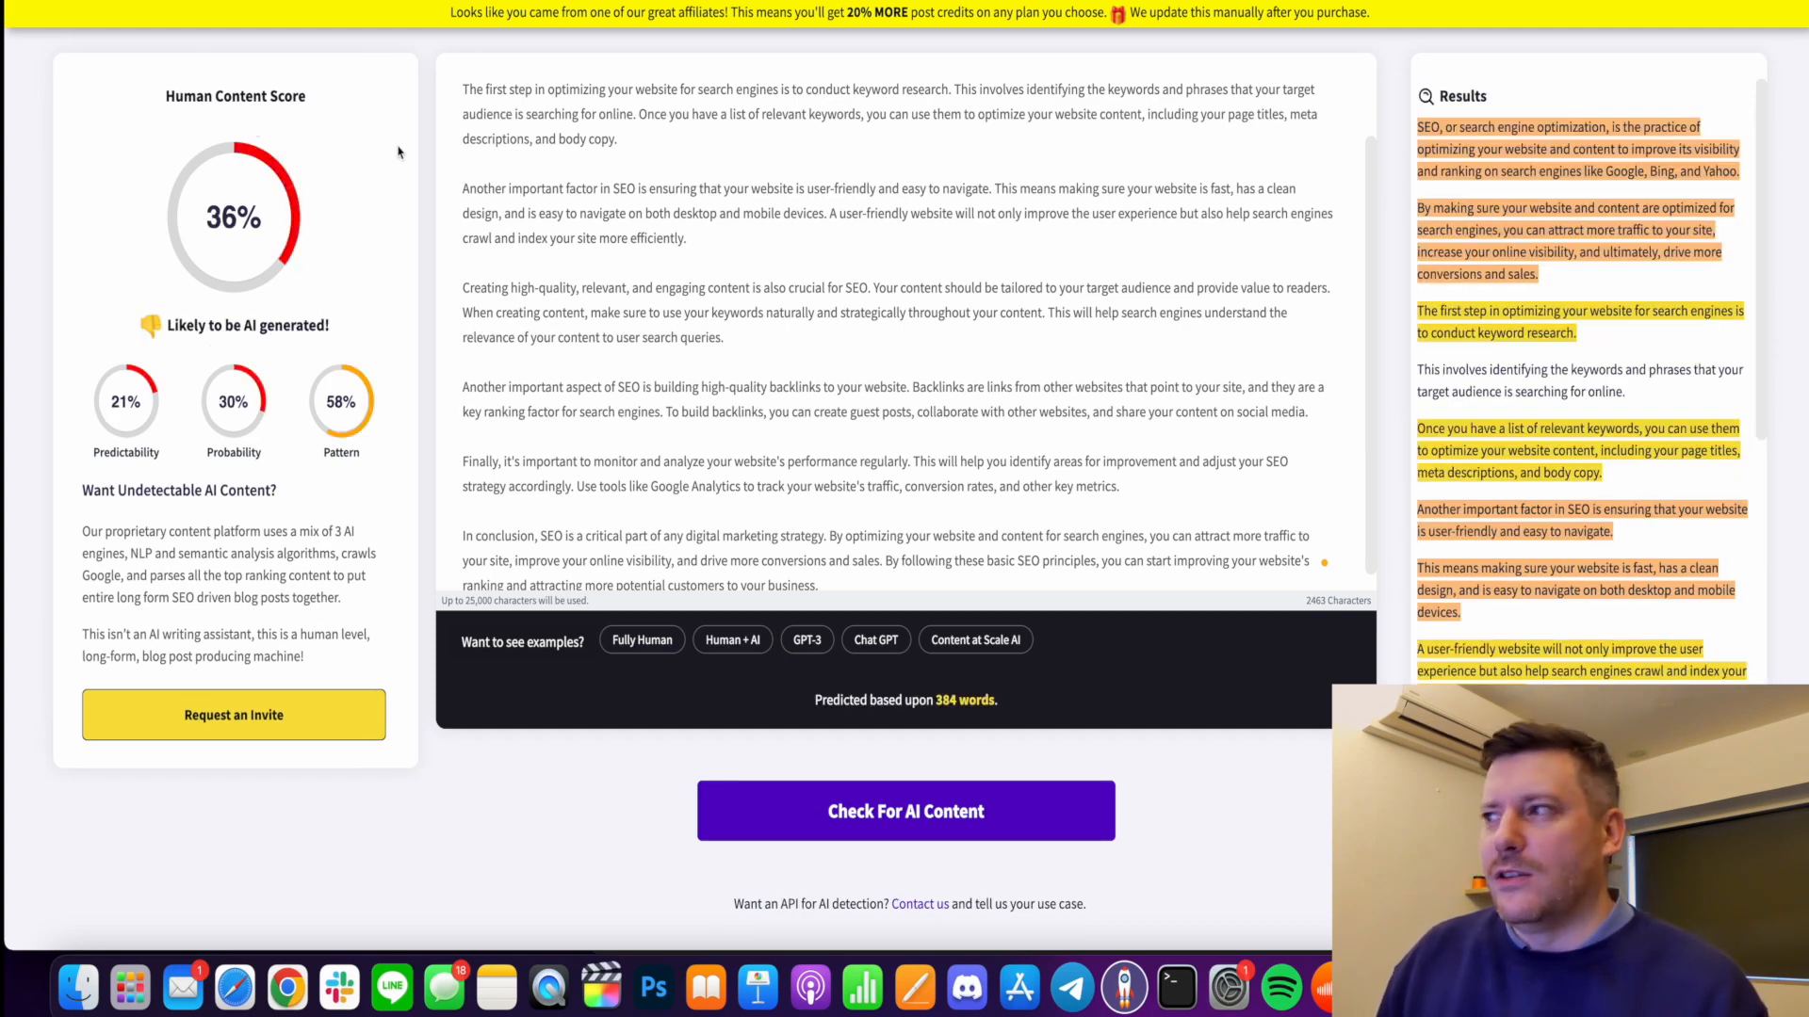
{"action": "mouse_move", "coordinate": [245, 126]}
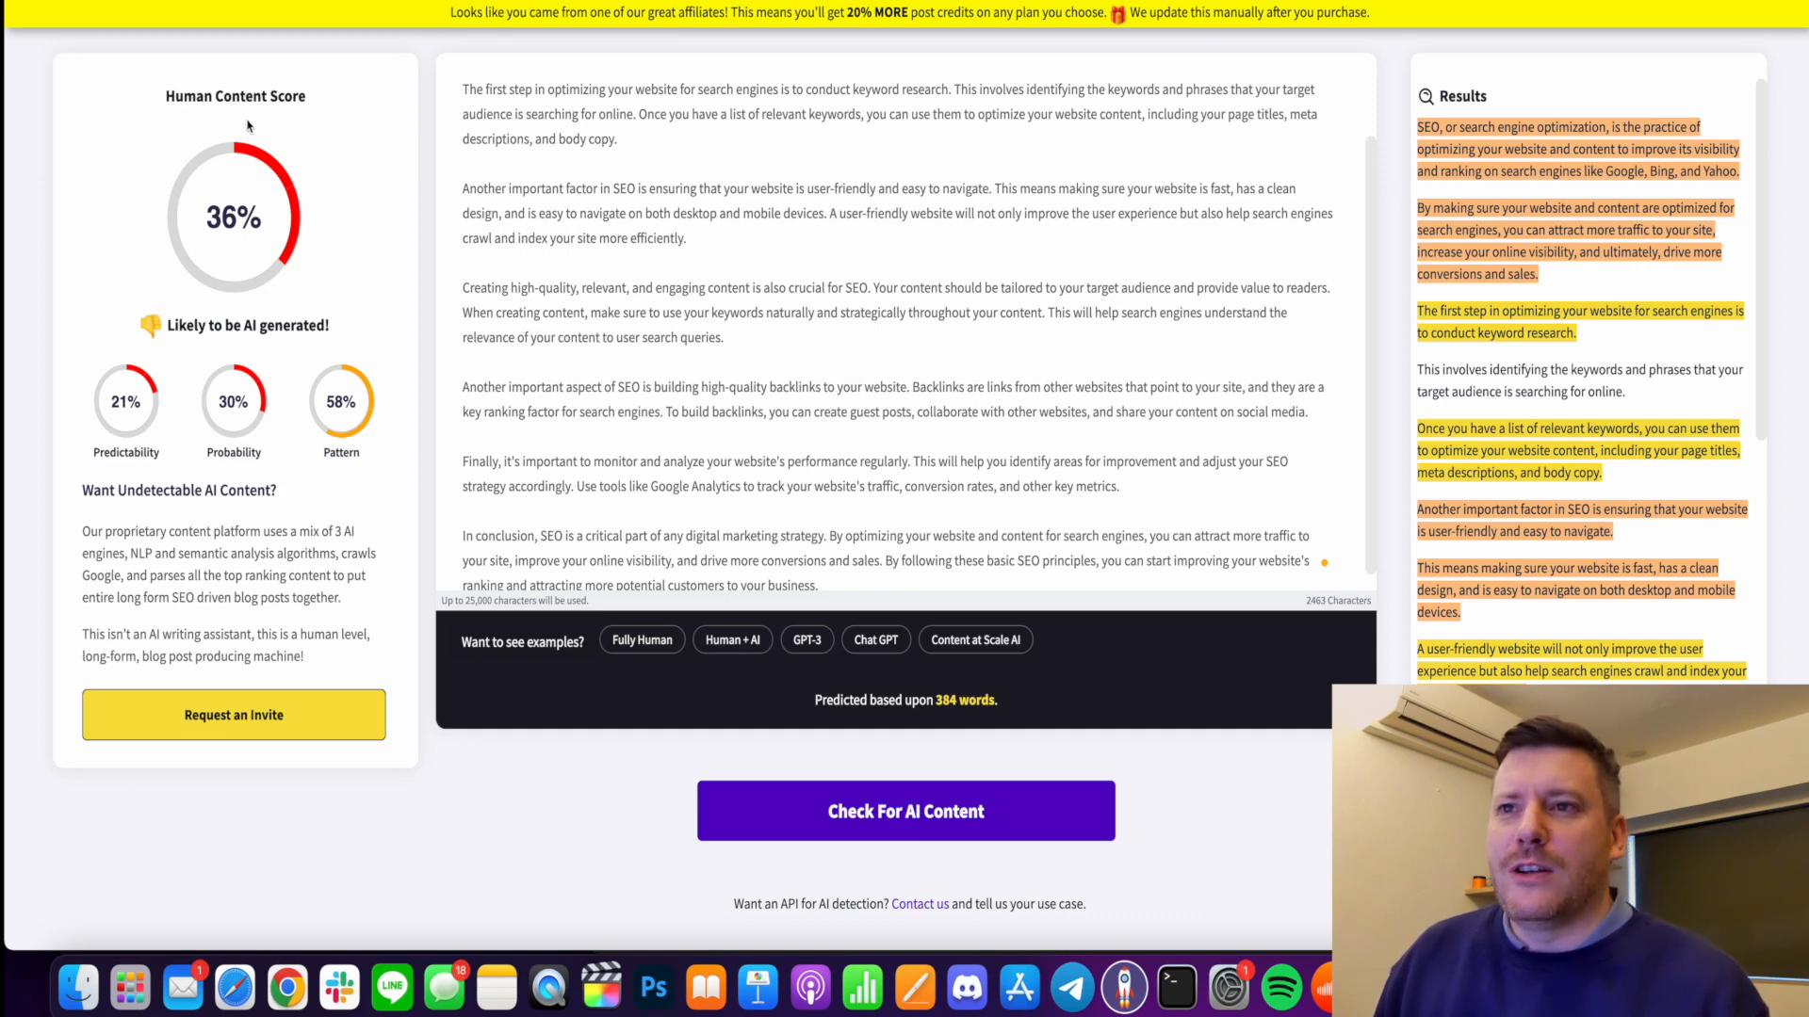
{"action": "mouse_move", "coordinate": [258, 206]}
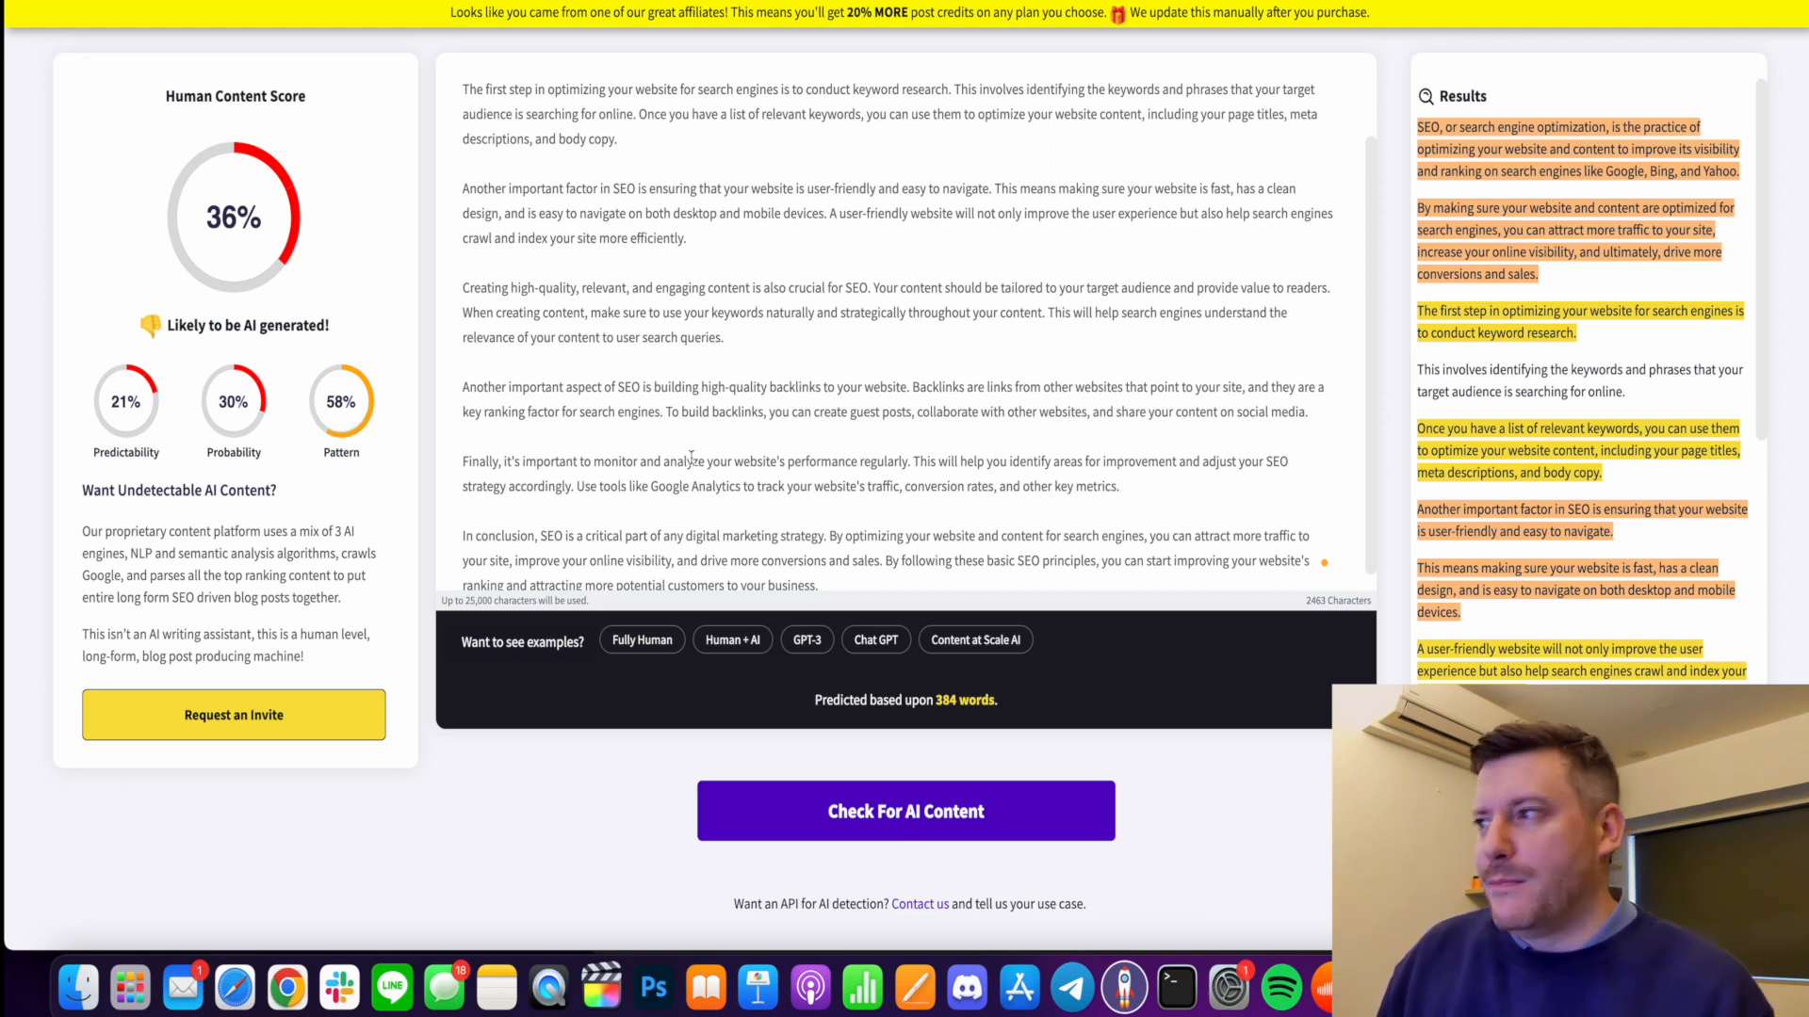
{"action": "mouse_move", "coordinate": [1481, 159]}
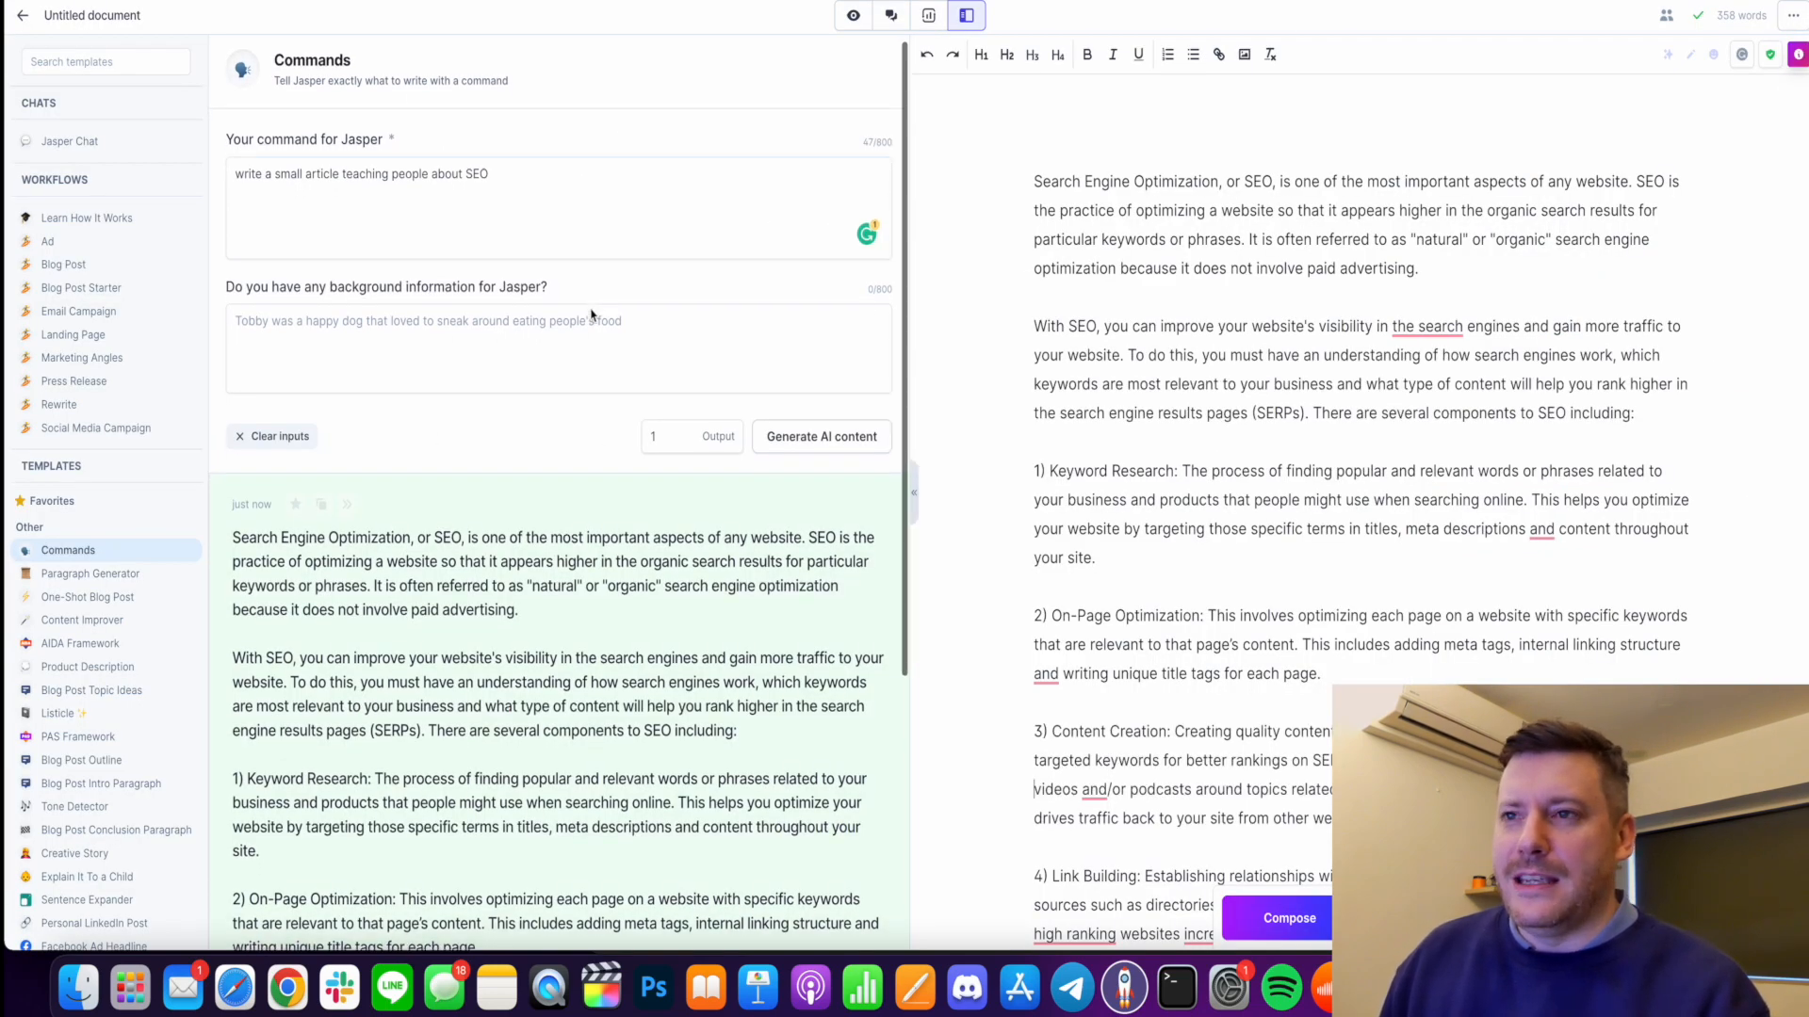
{"action": "scroll", "scroll_direction": "down", "scroll_amount": 3}
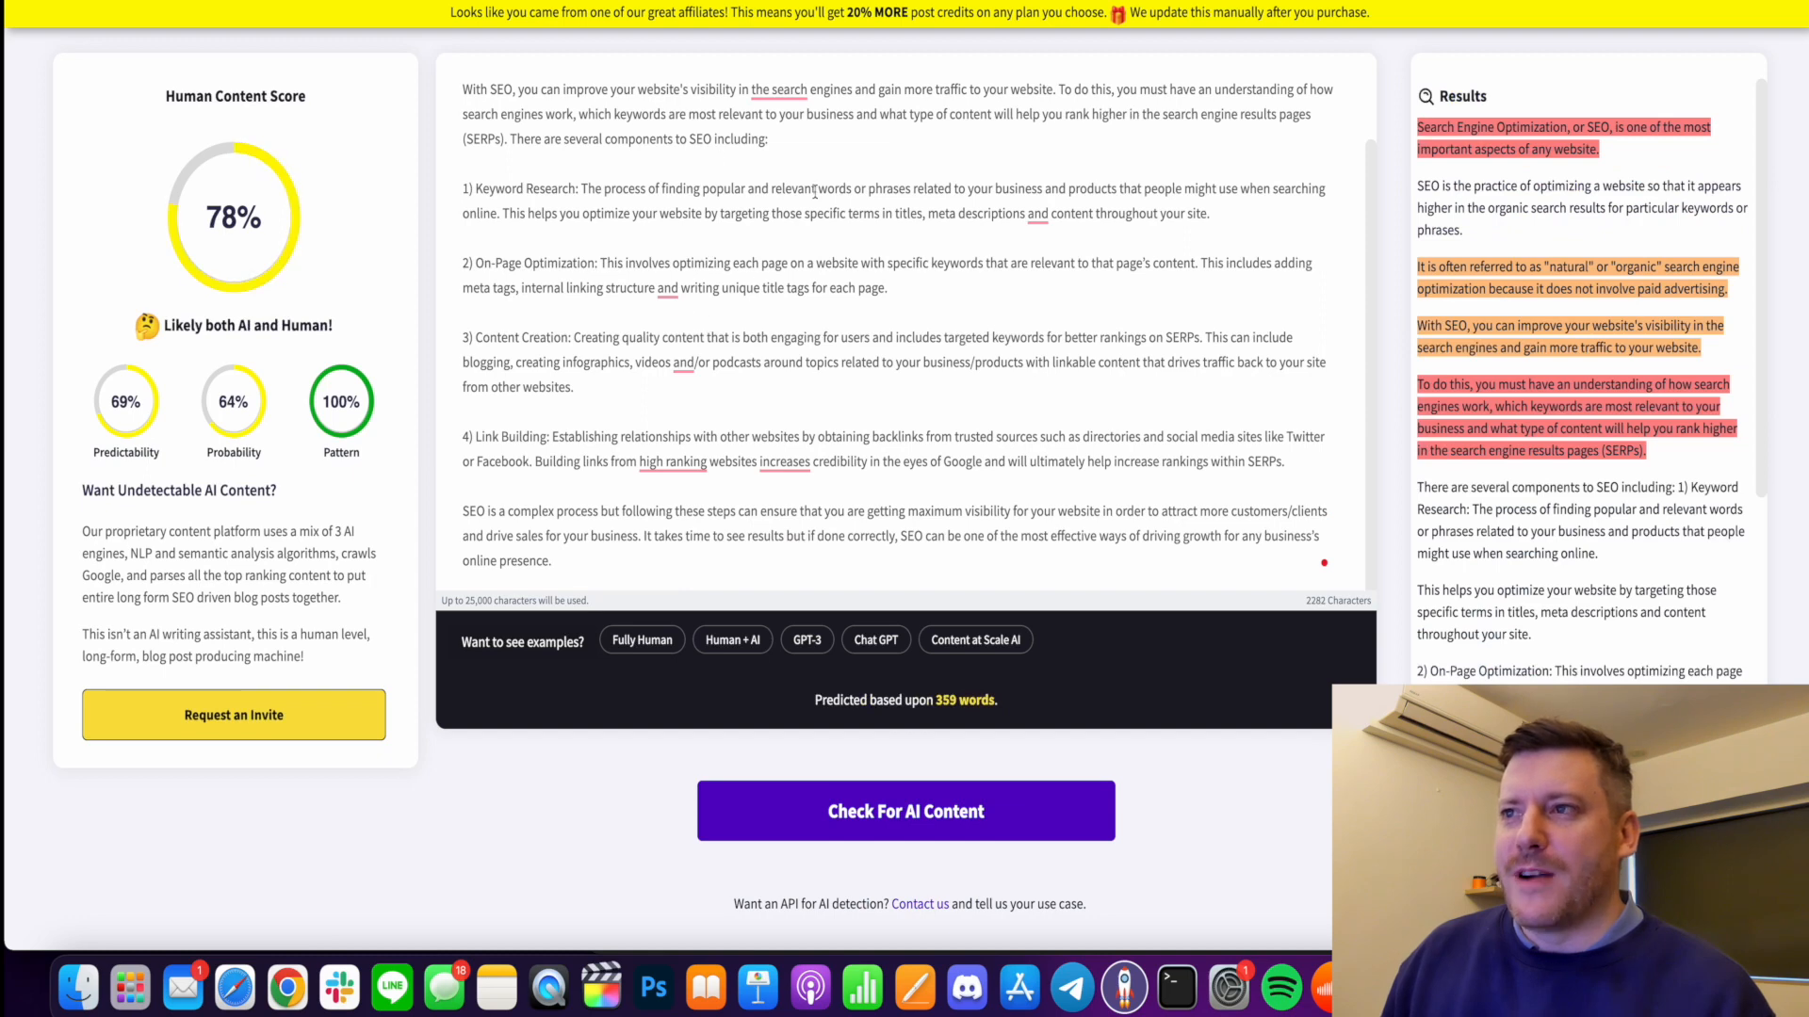
{"action": "mouse_move", "coordinate": [382, 252]}
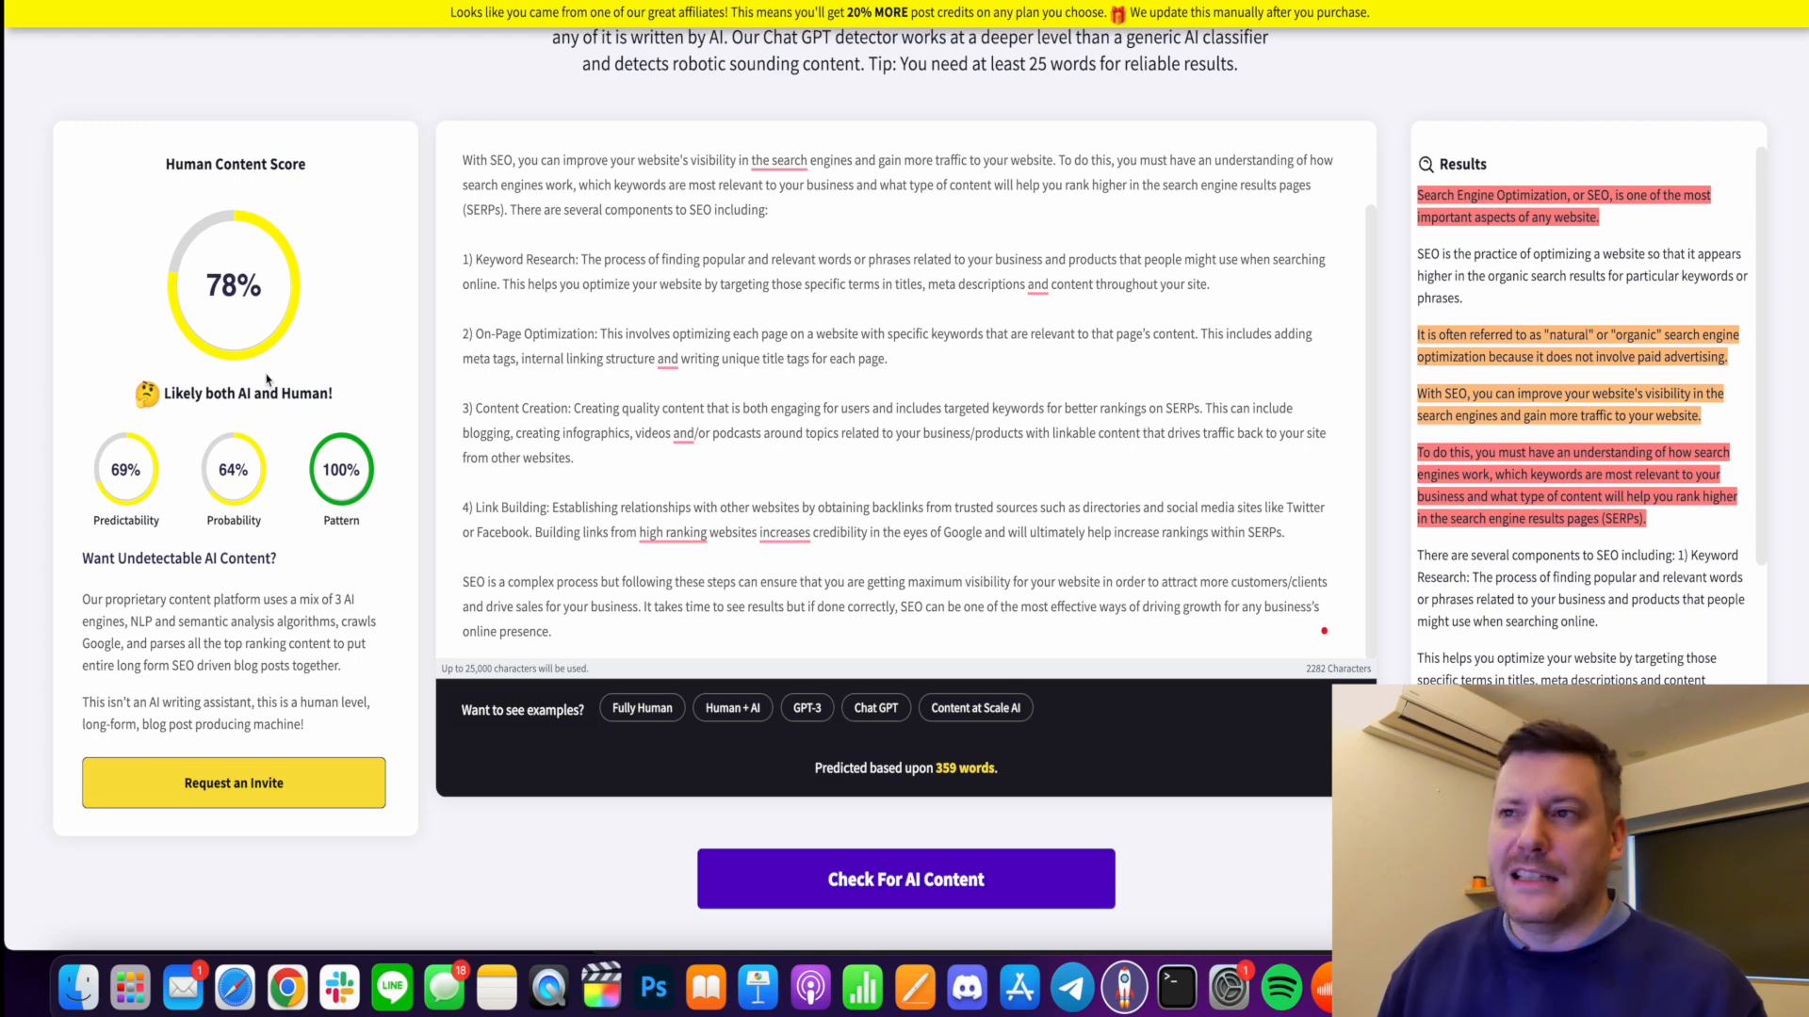
{"action": "mouse_move", "coordinate": [341, 363]}
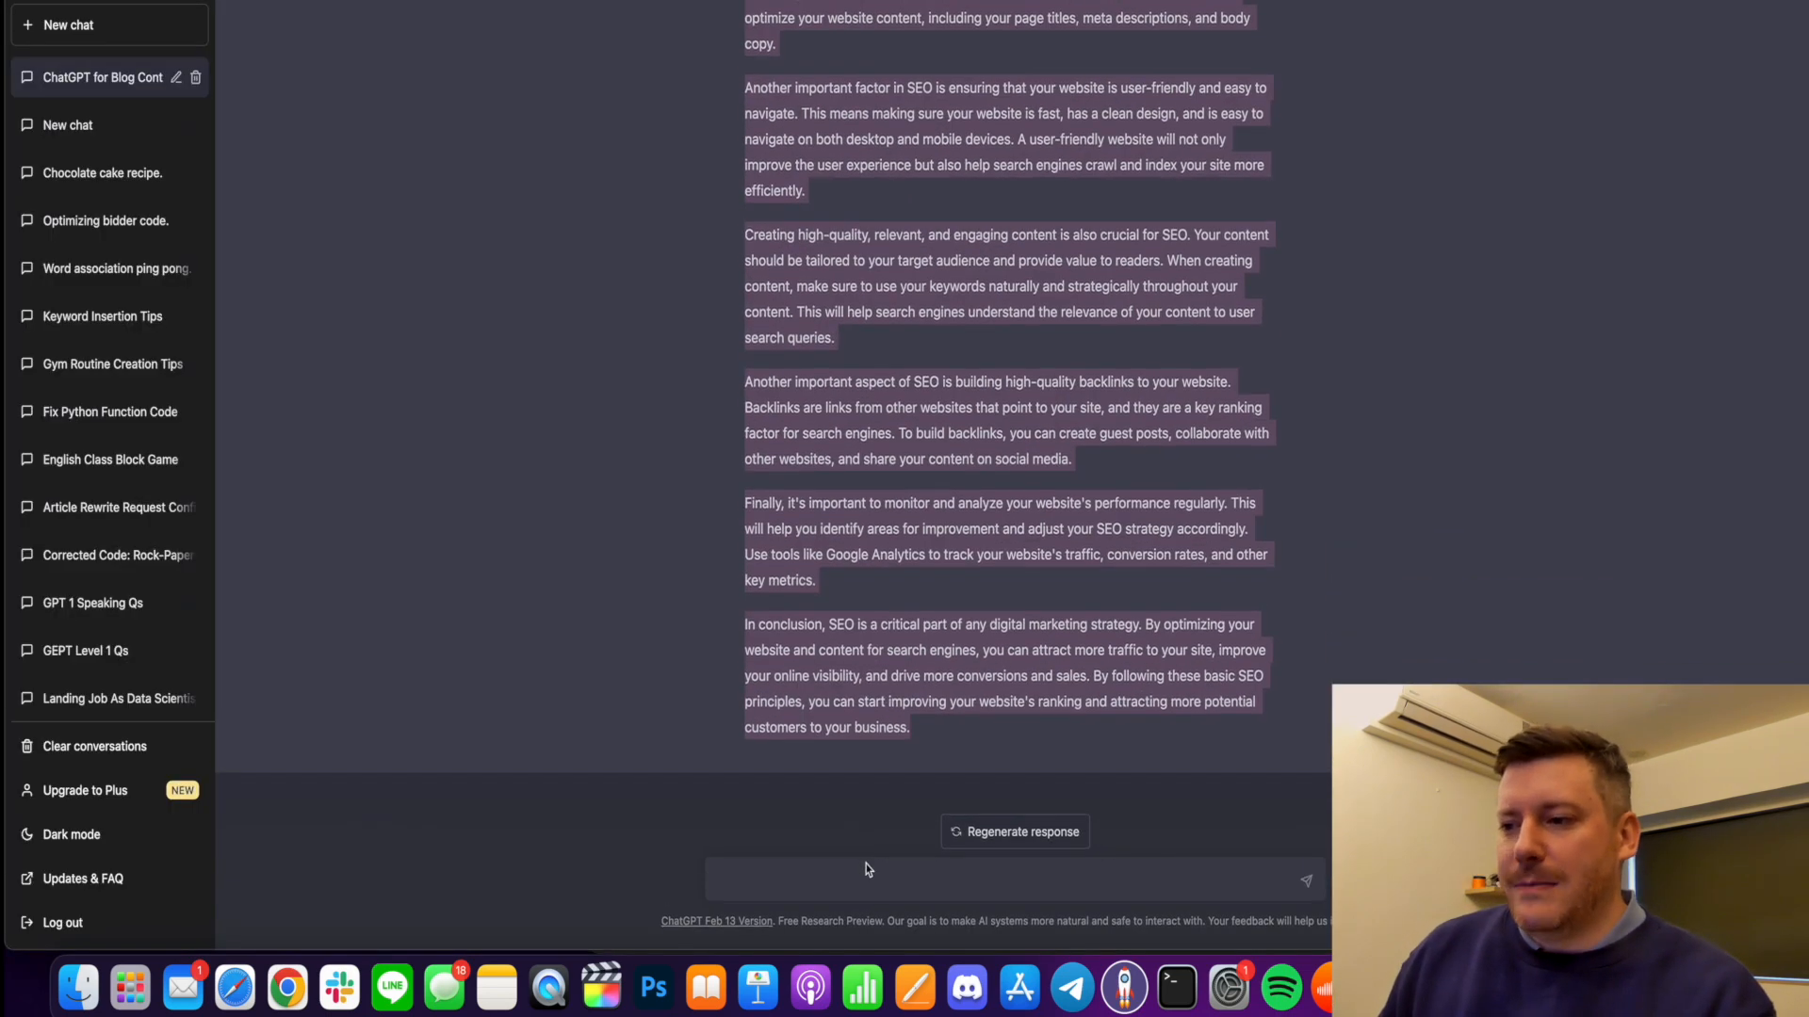
Send 'I want to write a blog on SEO. Do you understand?' to ChatGPT.
{"action": "left_click", "coordinate": [860, 878]}
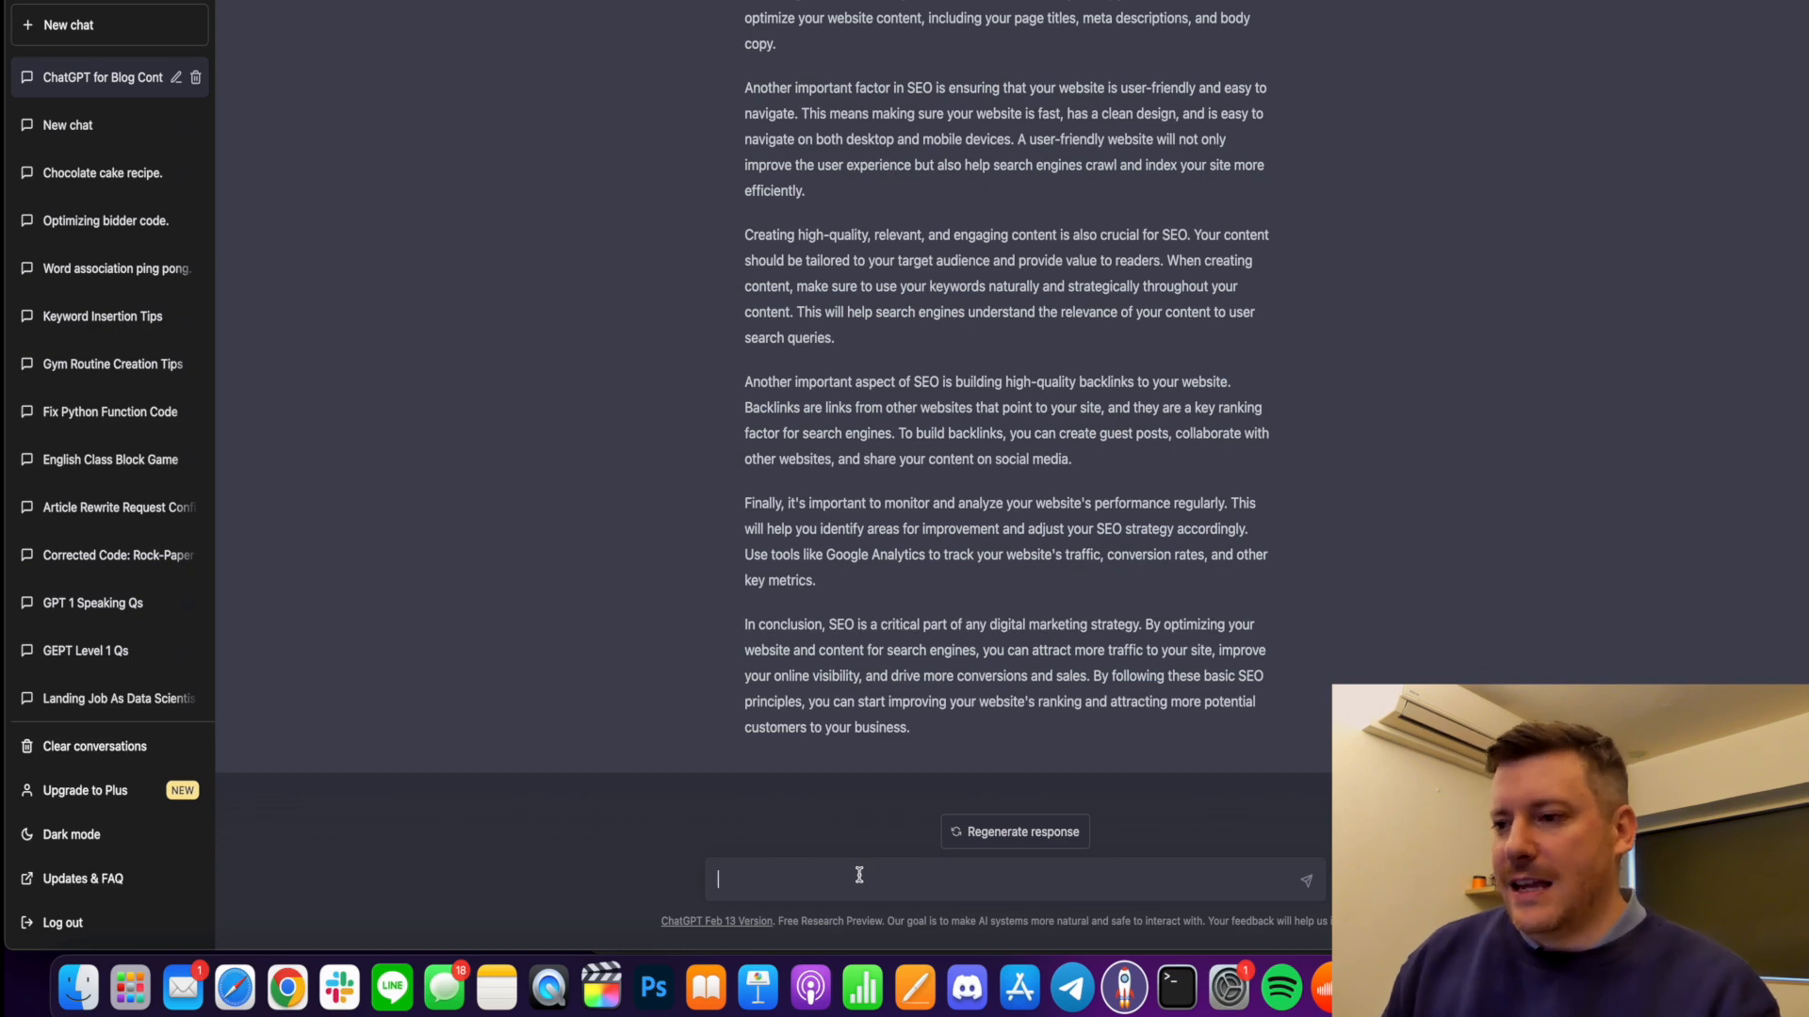
{"action": "type", "text": "I want to write"}
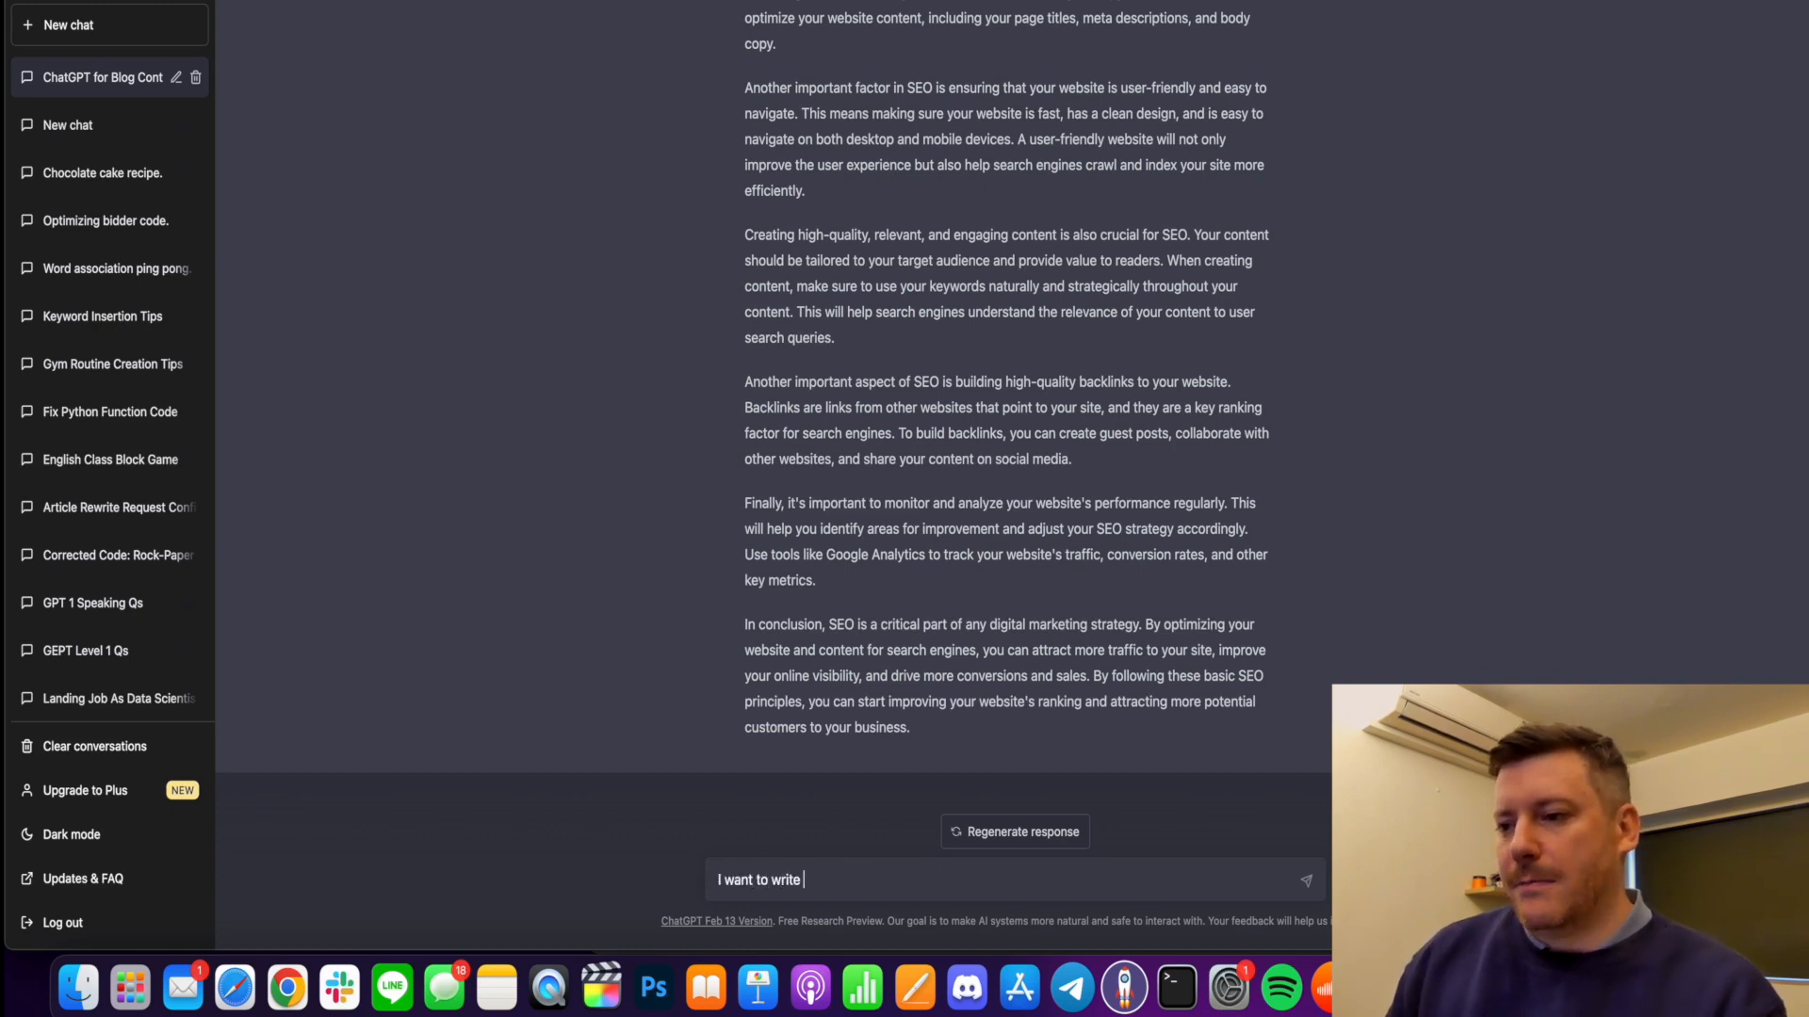
{"action": "type", "text": "a blog on SEO. Do"}
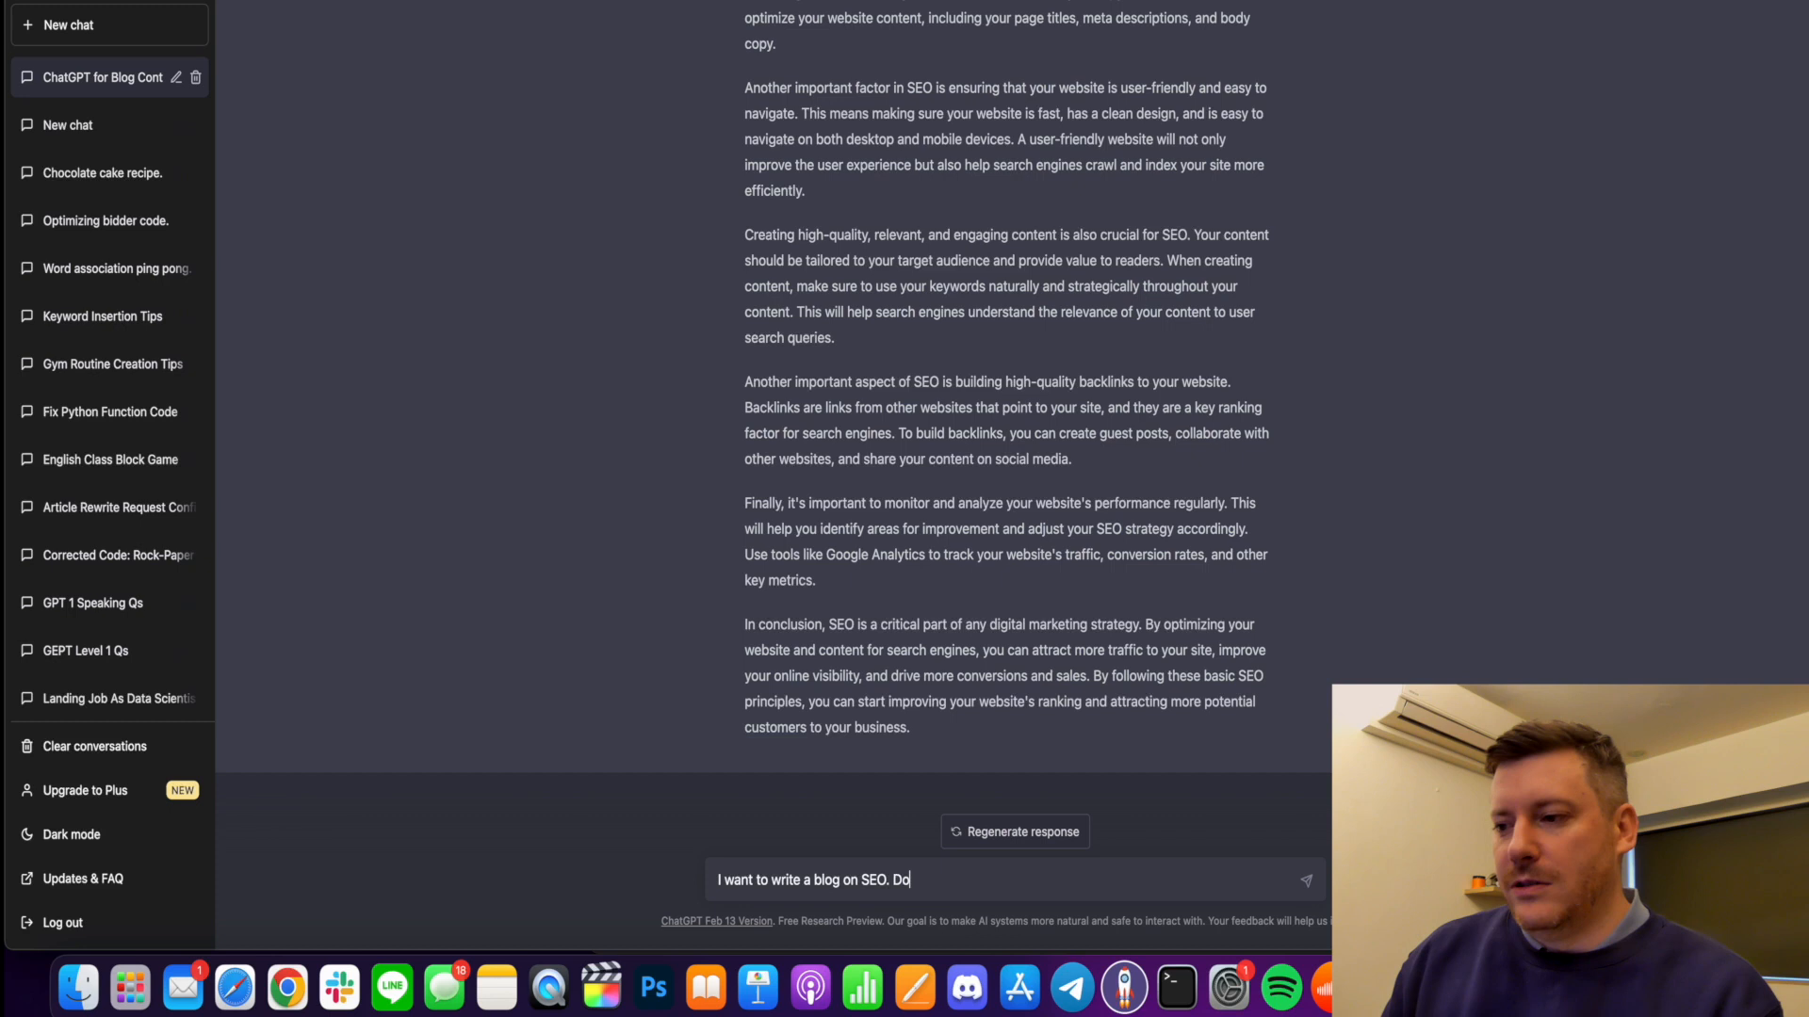
{"action": "type", "text": "you understand>"}
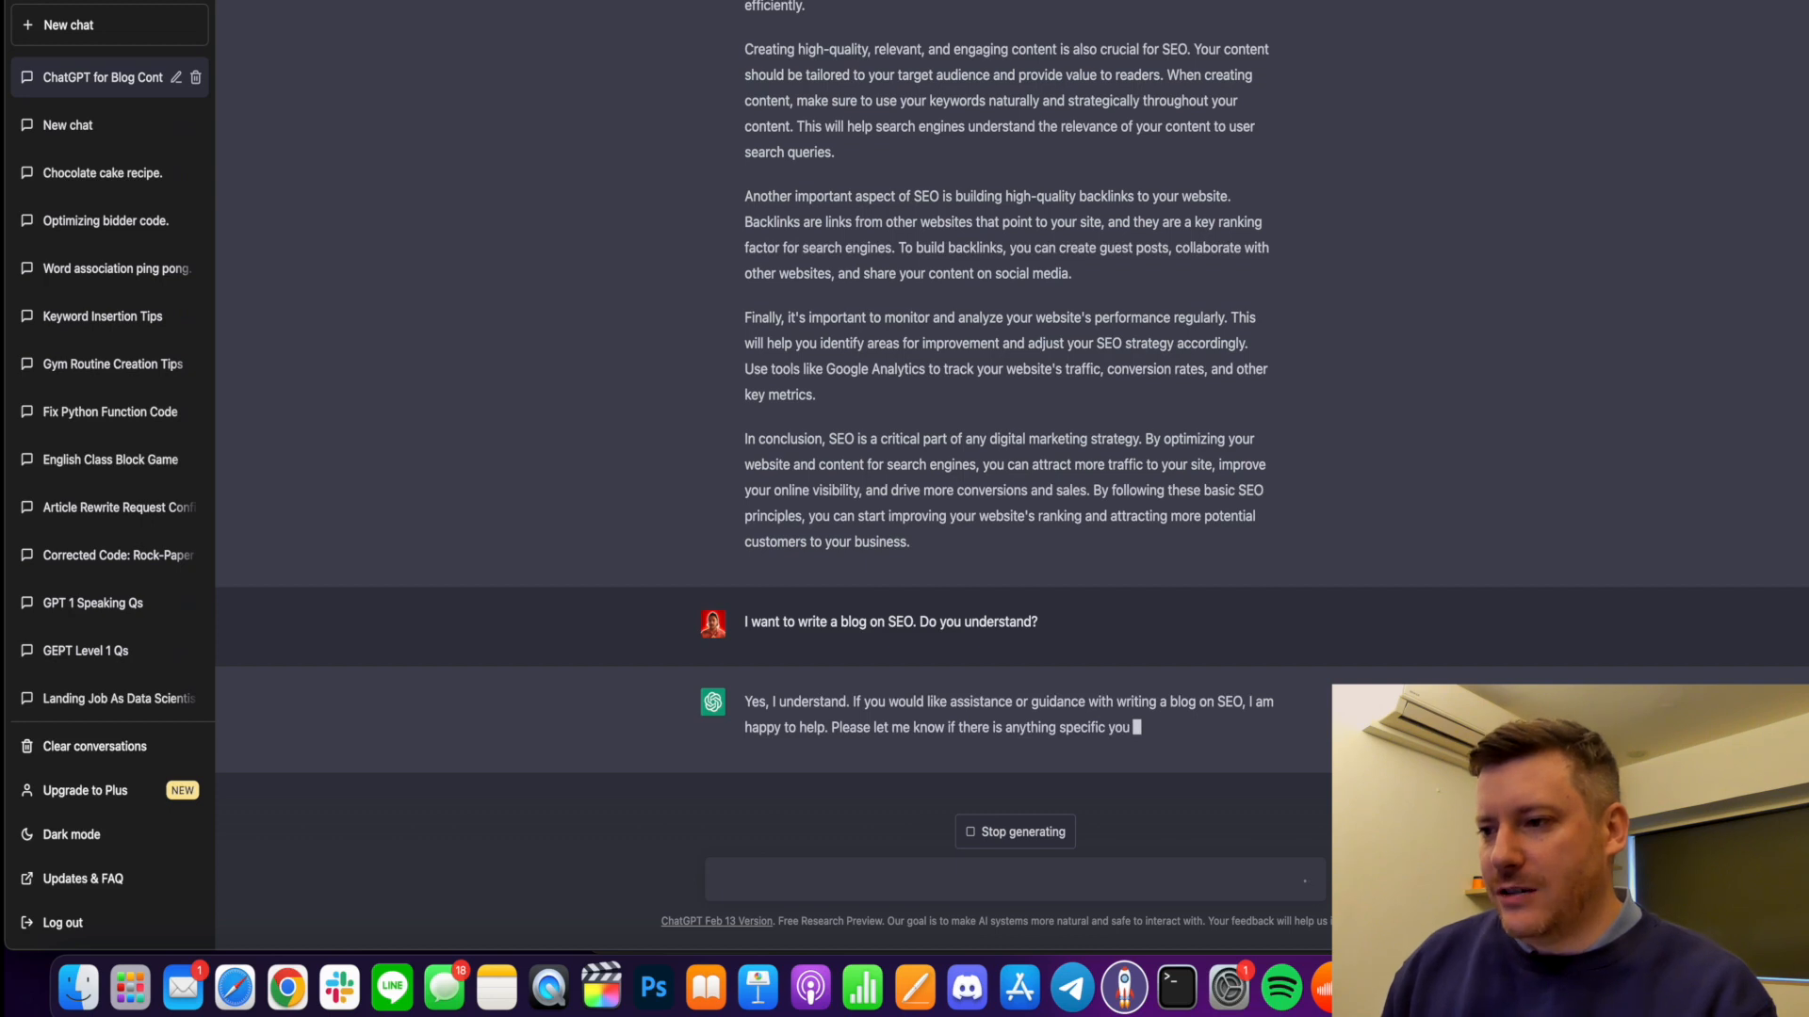
Ask ChatGPT to write an outline for the SEO blog post.
{"action": "type", "text": "write an"}
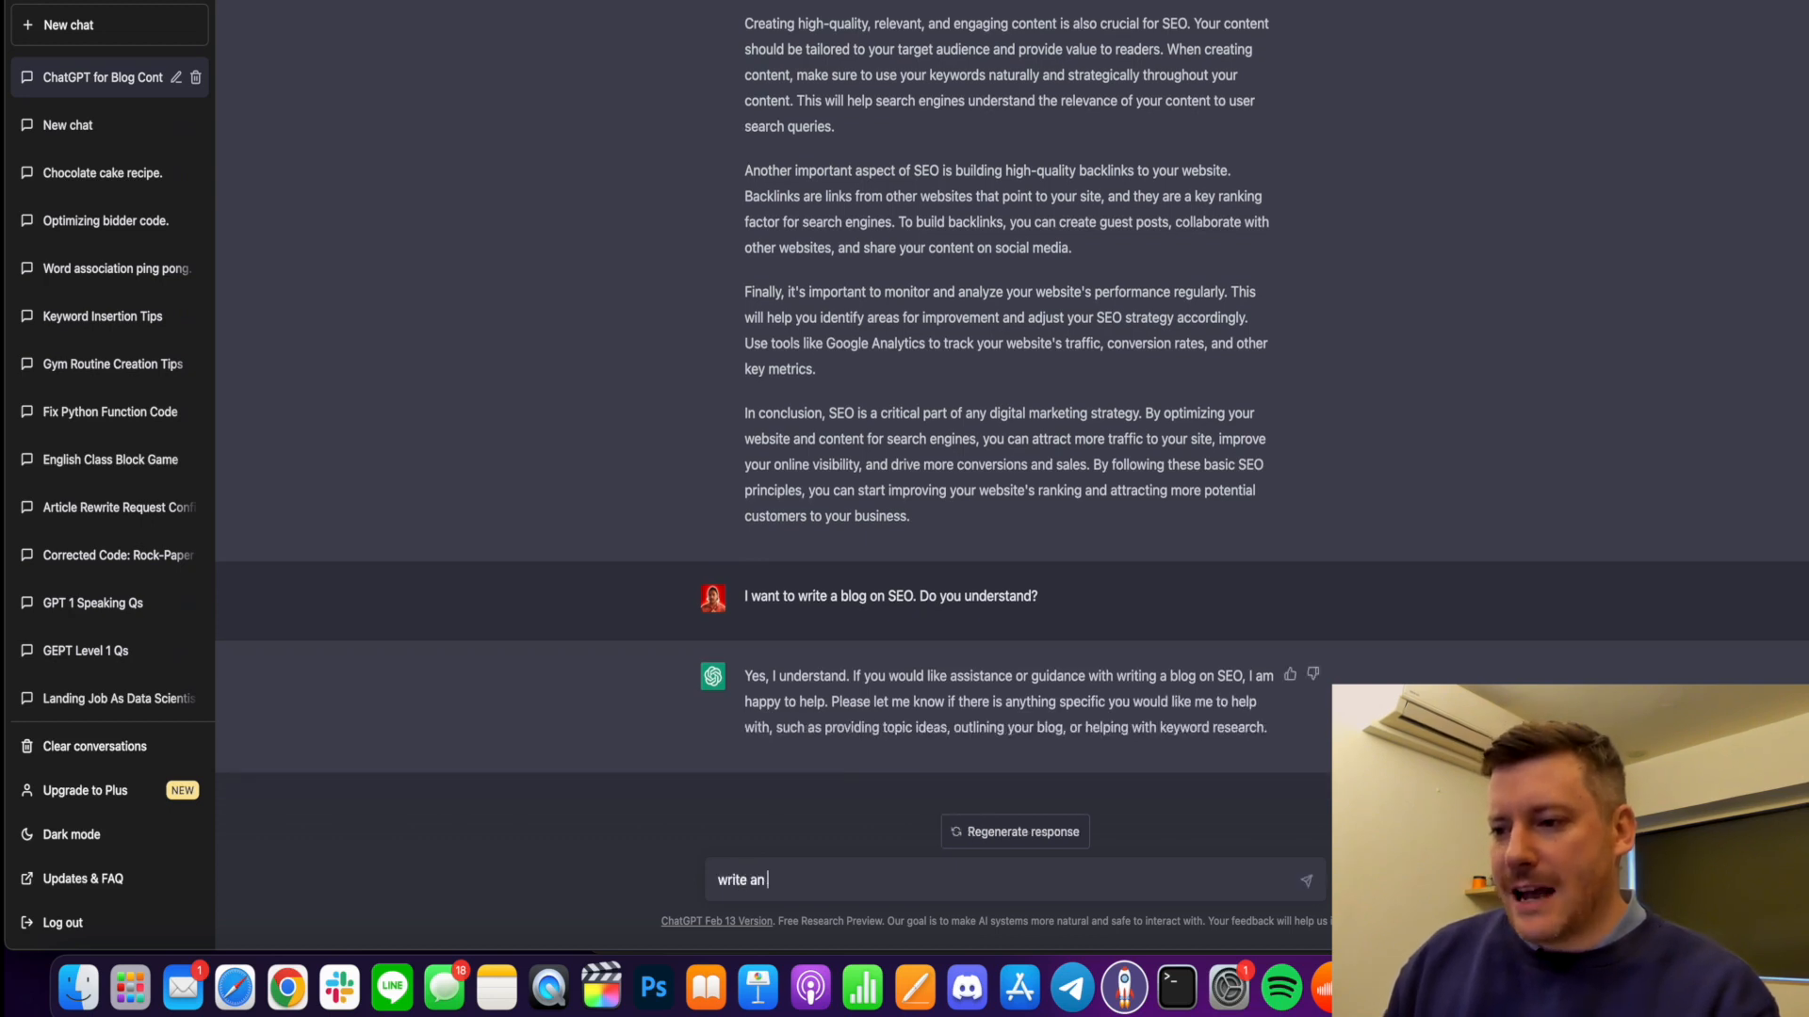
{"action": "type", "text": "outline for the"}
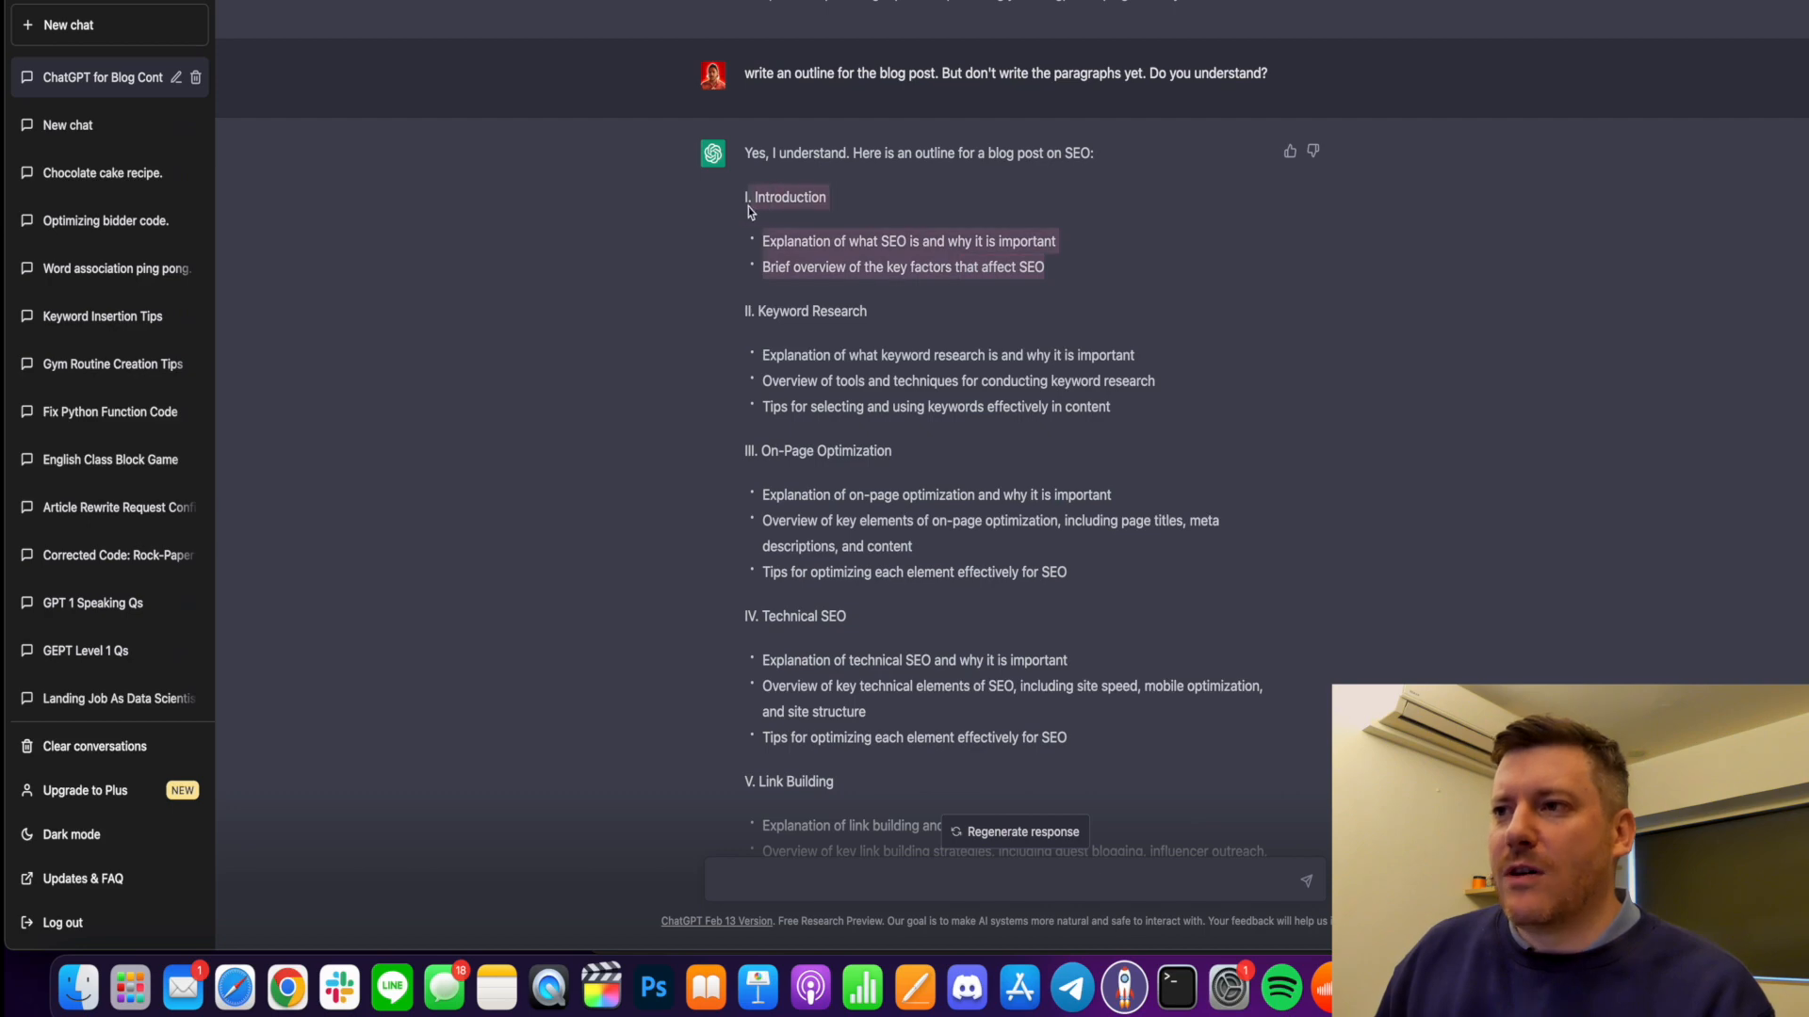
Place the 'I. Introduction' outline points in the message and begin 'write t...'.
{"action": "scroll", "scroll_direction": "down", "scroll_amount": 3}
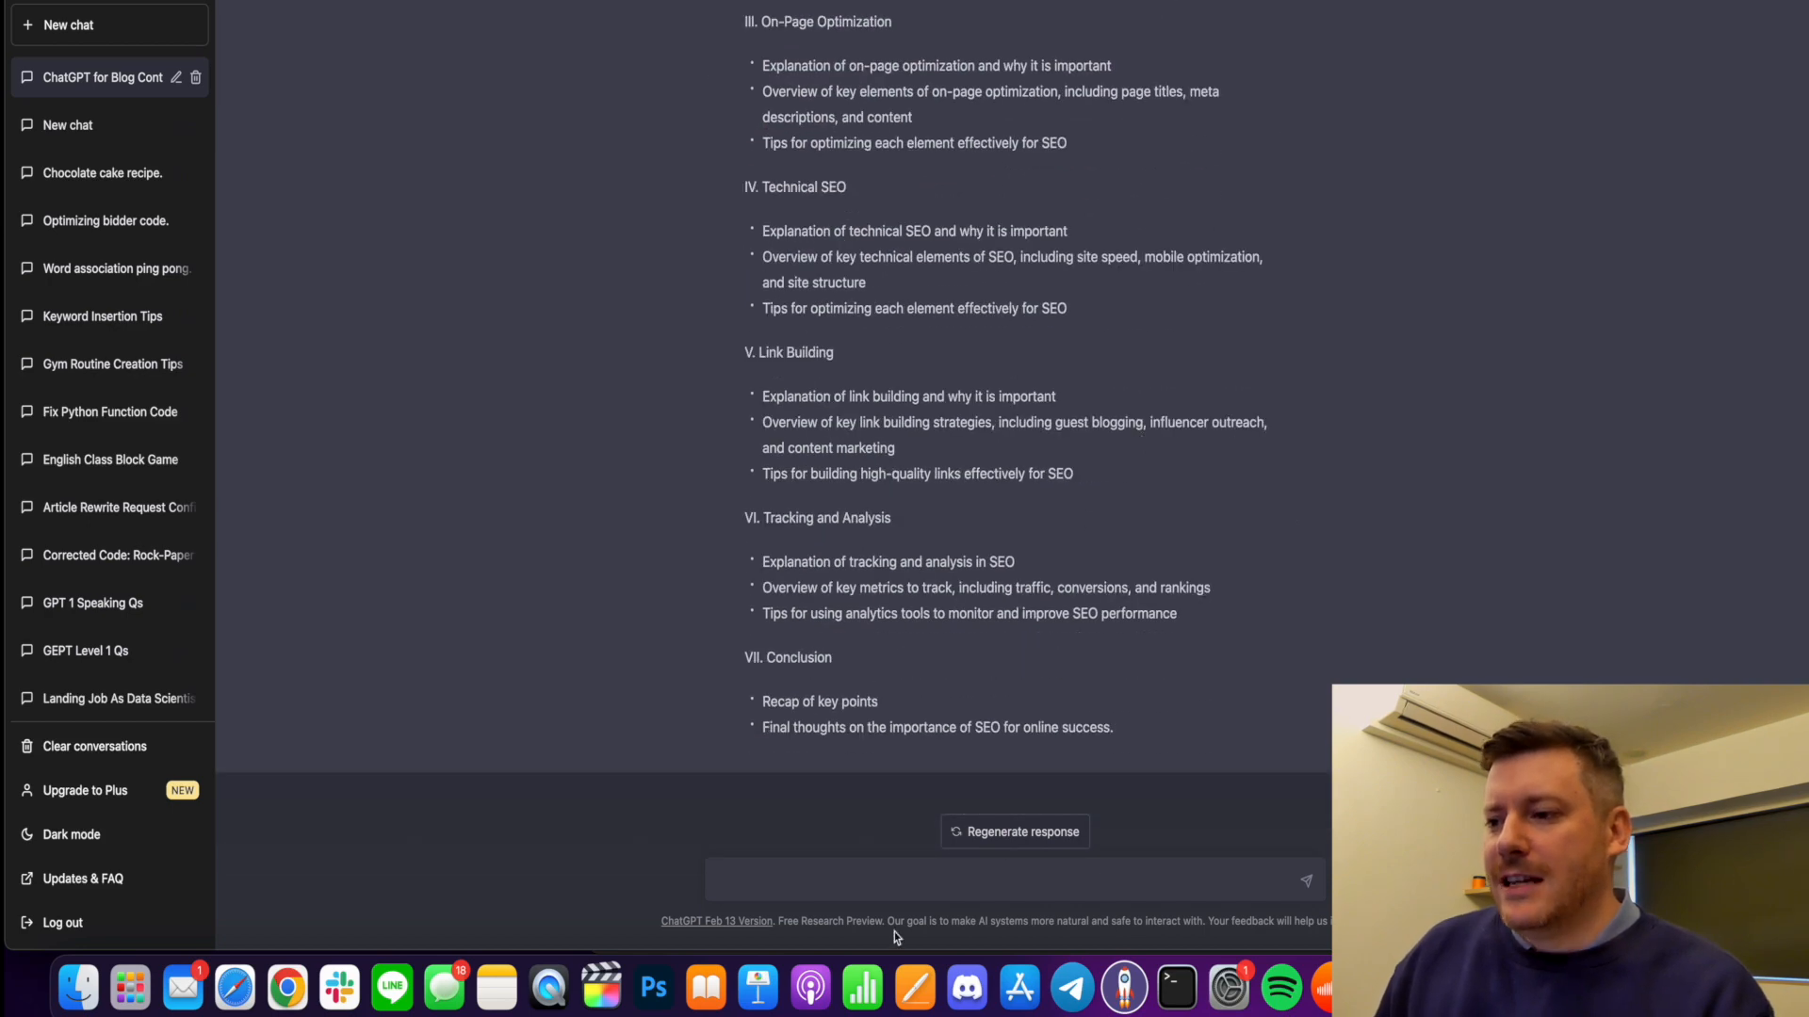
{"action": "type", "text": "I. Introduction"}
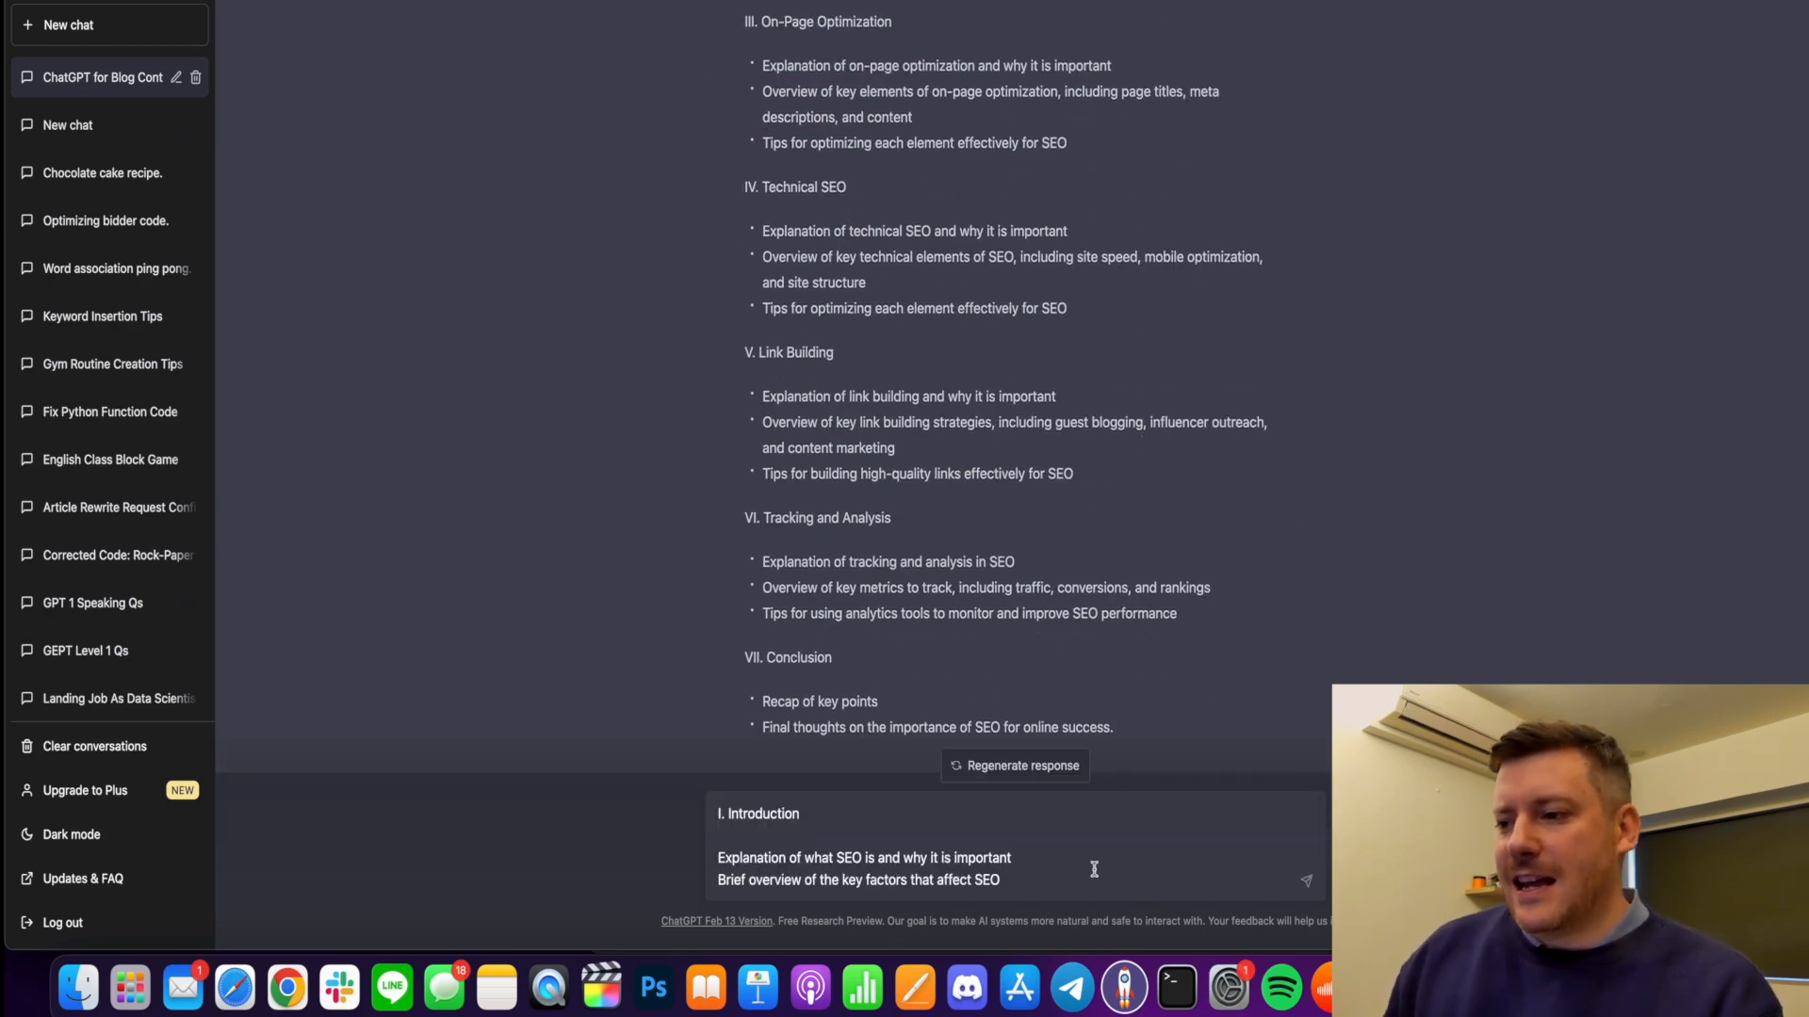
{"action": "type", "text": "write t"}
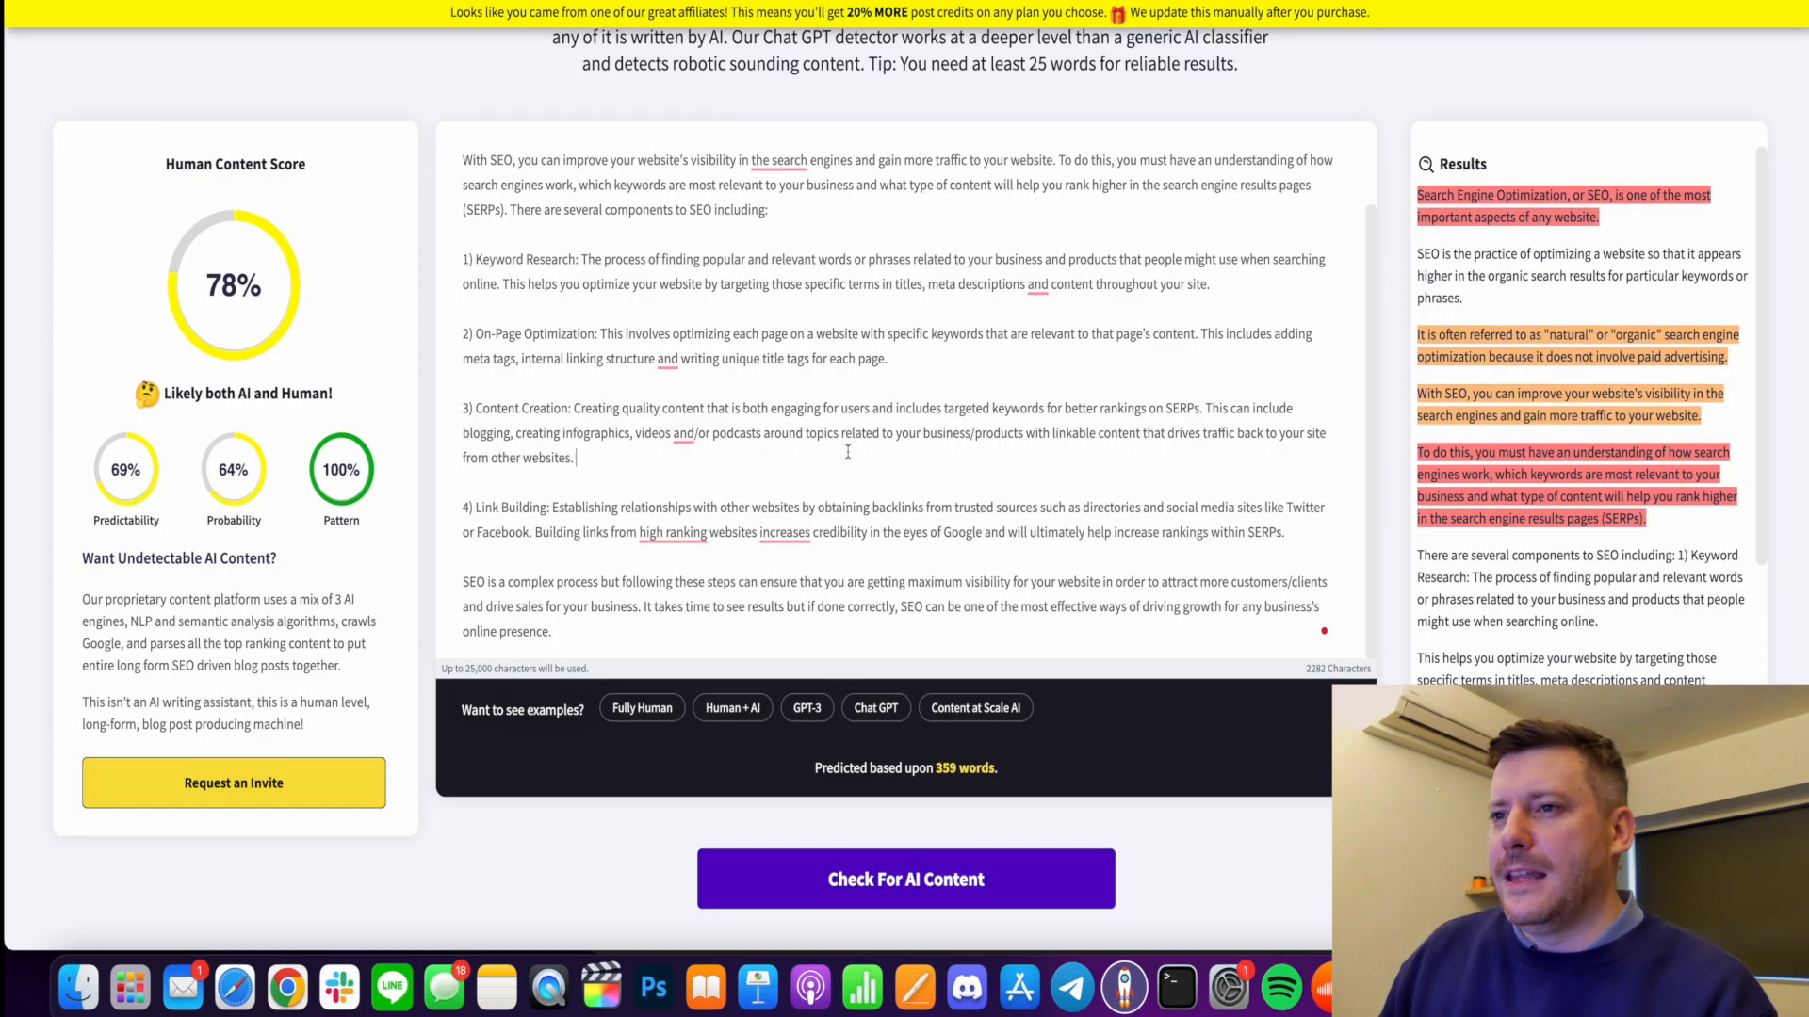
Check the new three-paragraph SEO introduction, scoring 42% human.
{"action": "left_click", "coordinate": [905, 878]}
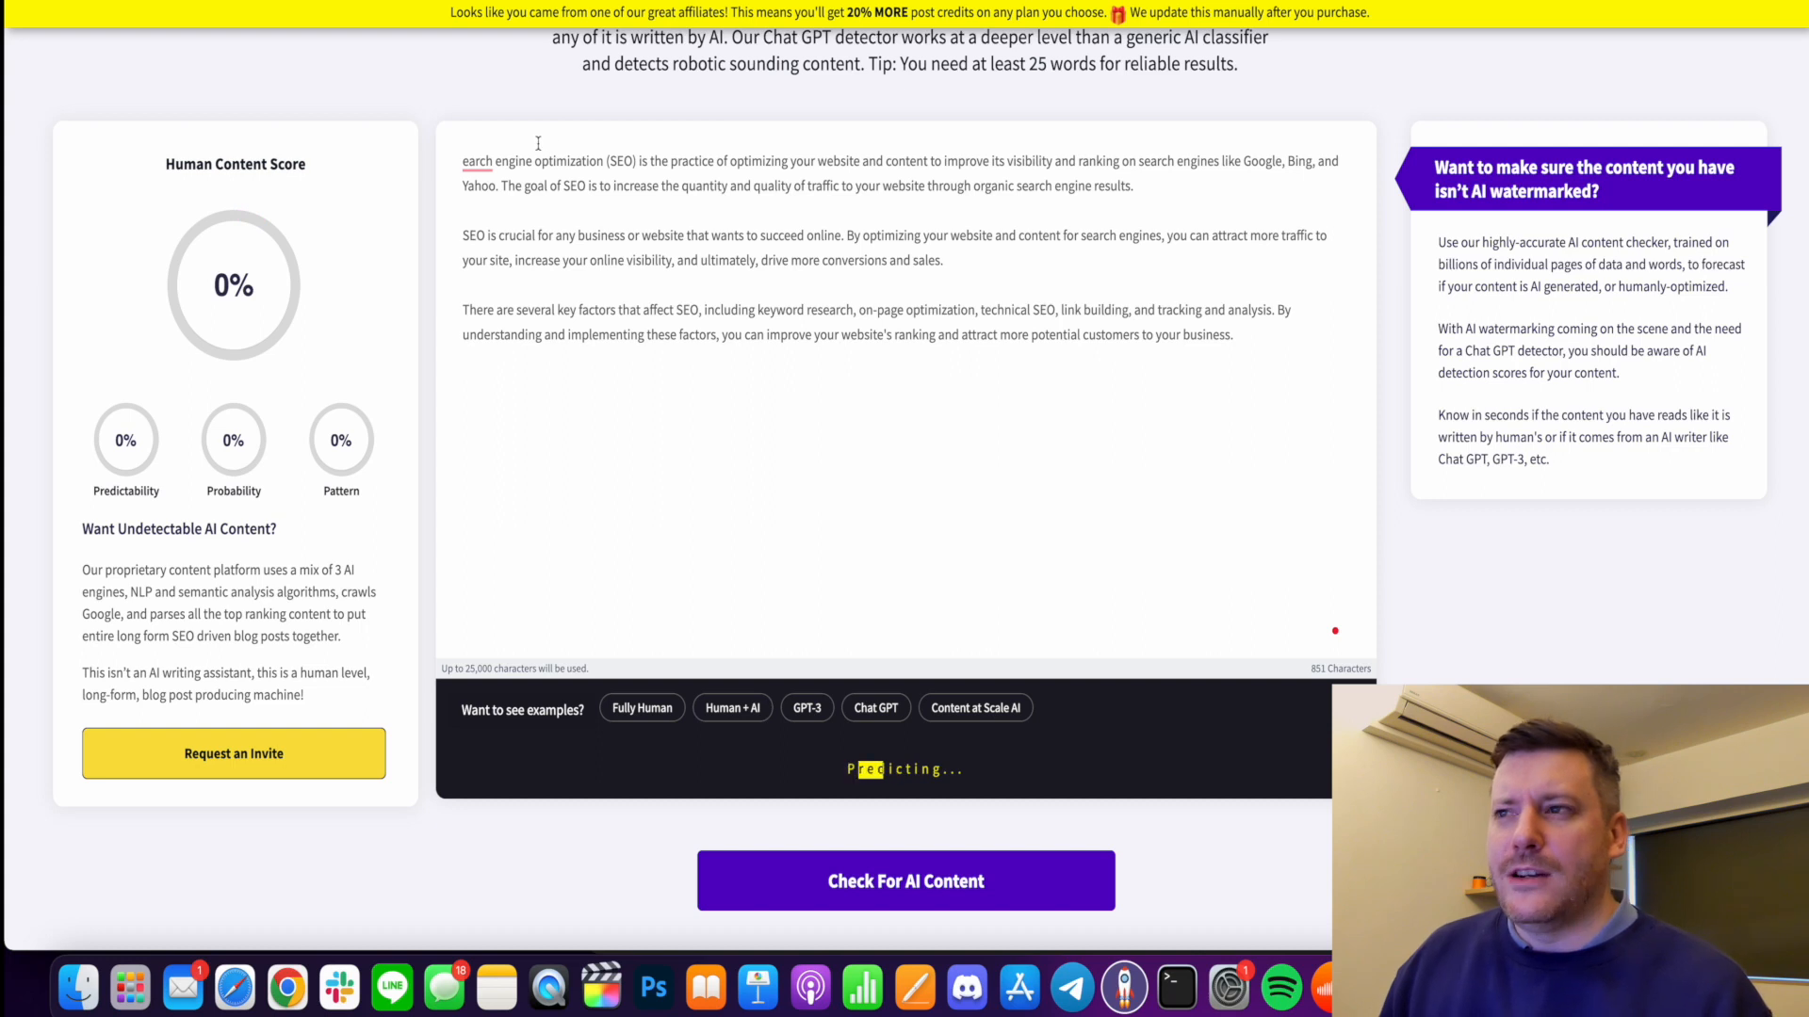
{"action": "left_click", "coordinate": [905, 880]}
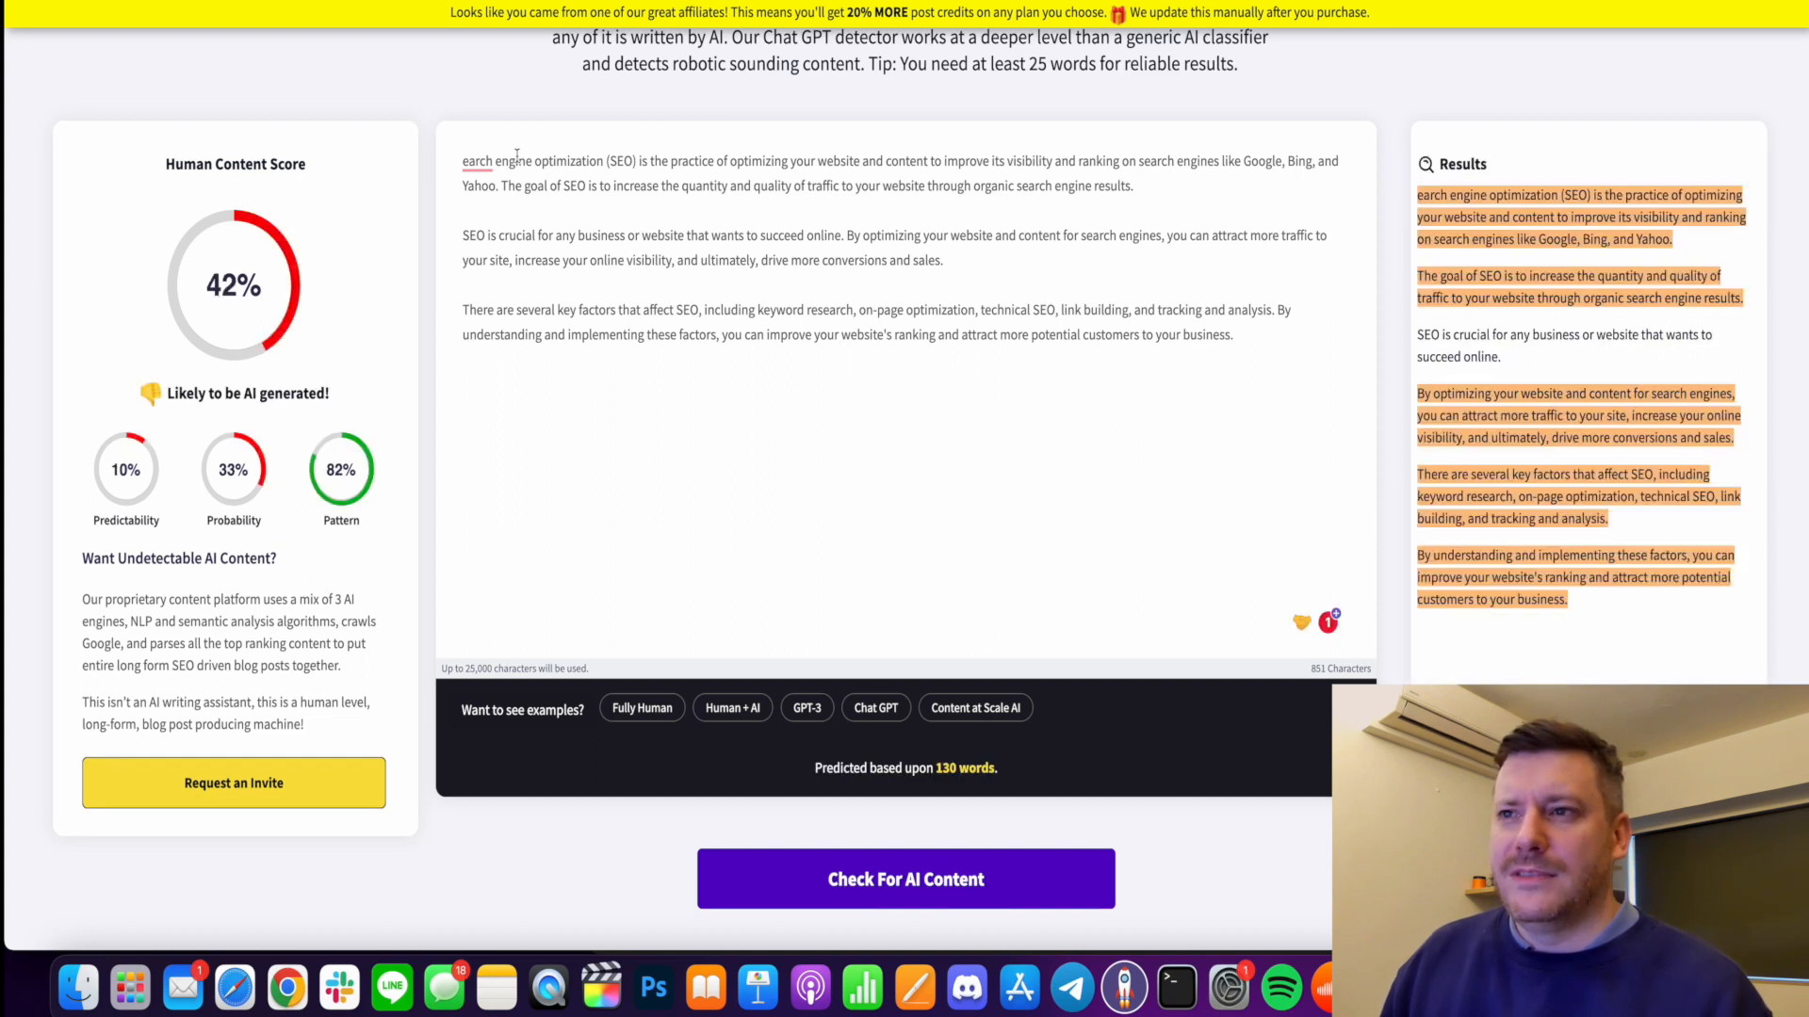